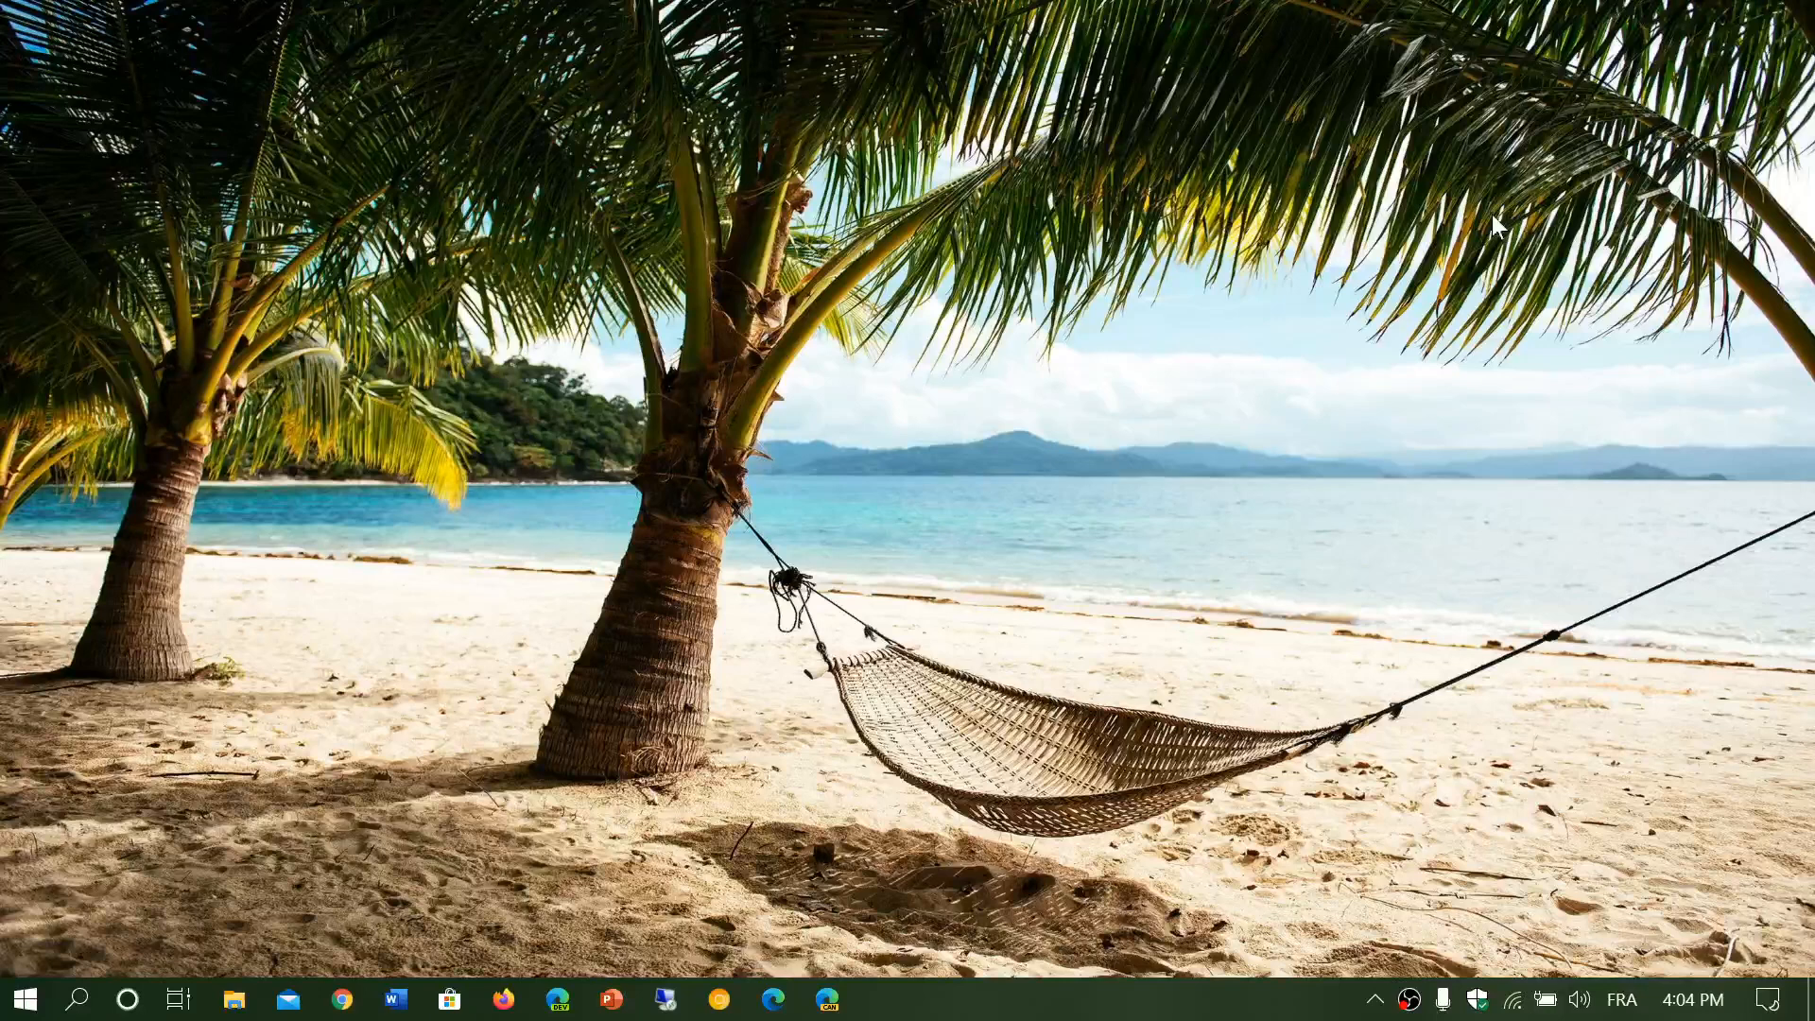
{"action": "mouse_move", "coordinate": [367, 644]}
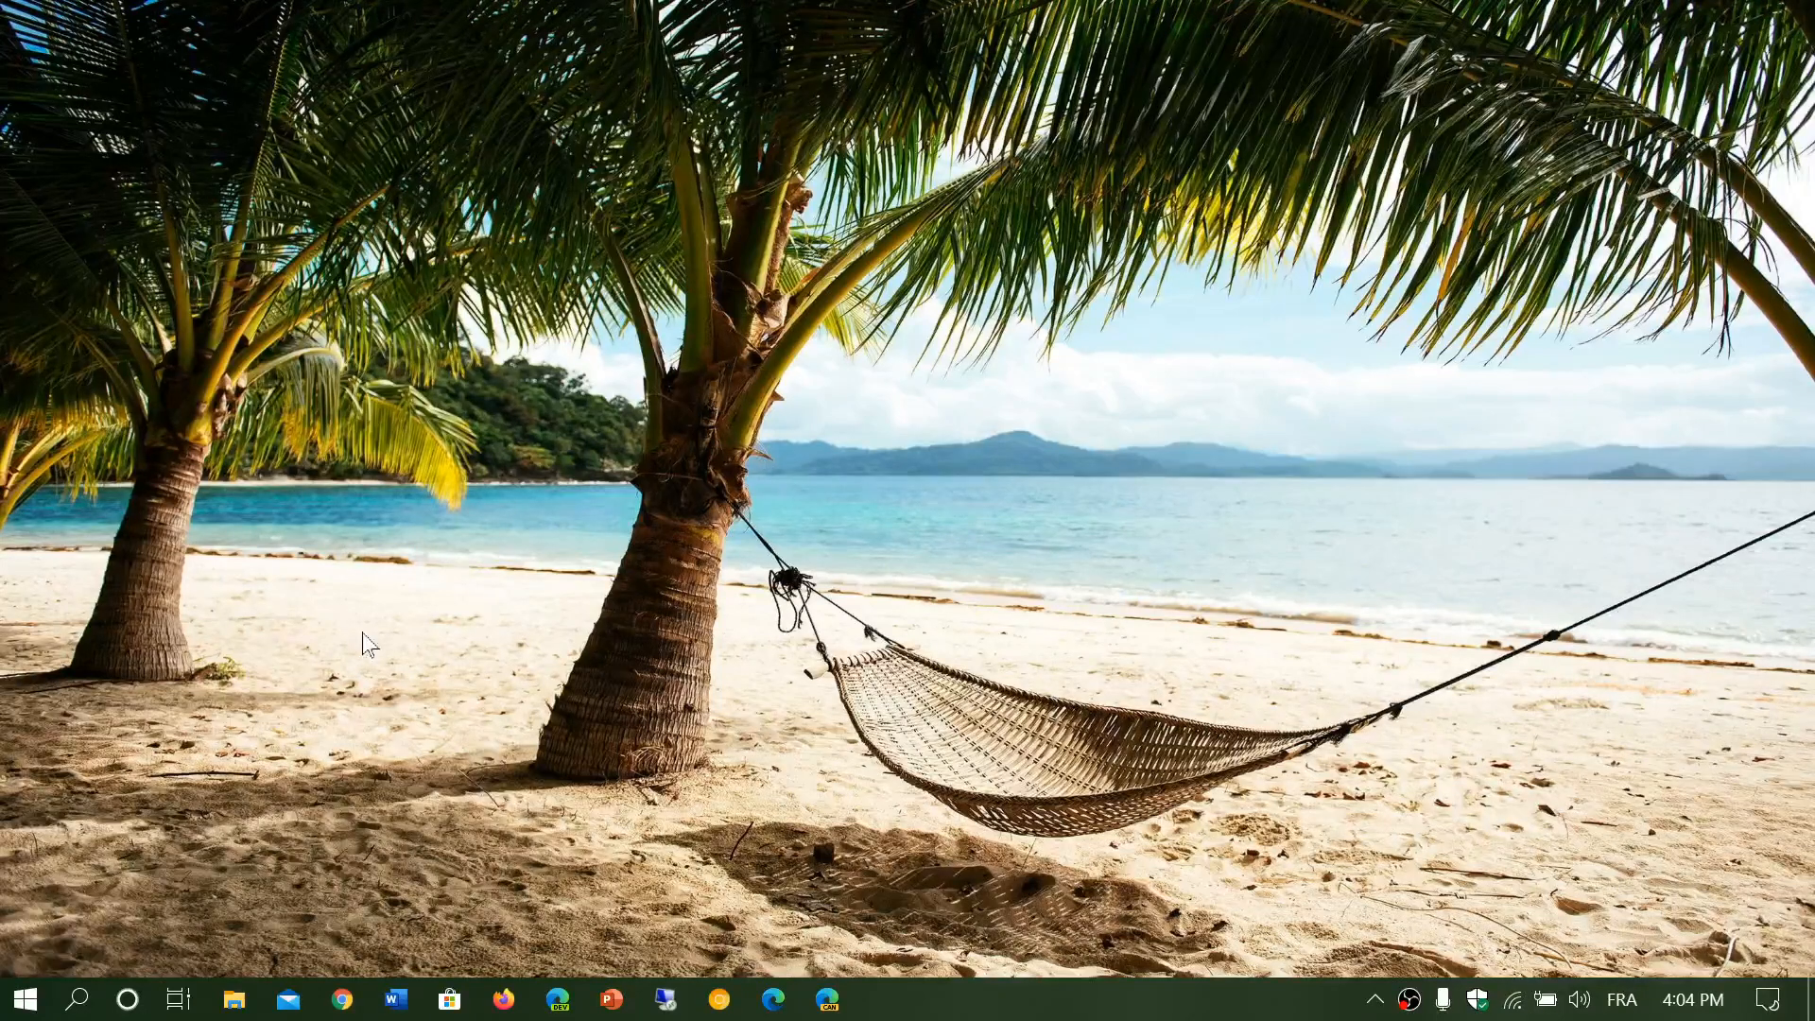
{"action": "mouse_move", "coordinate": [87, 999]}
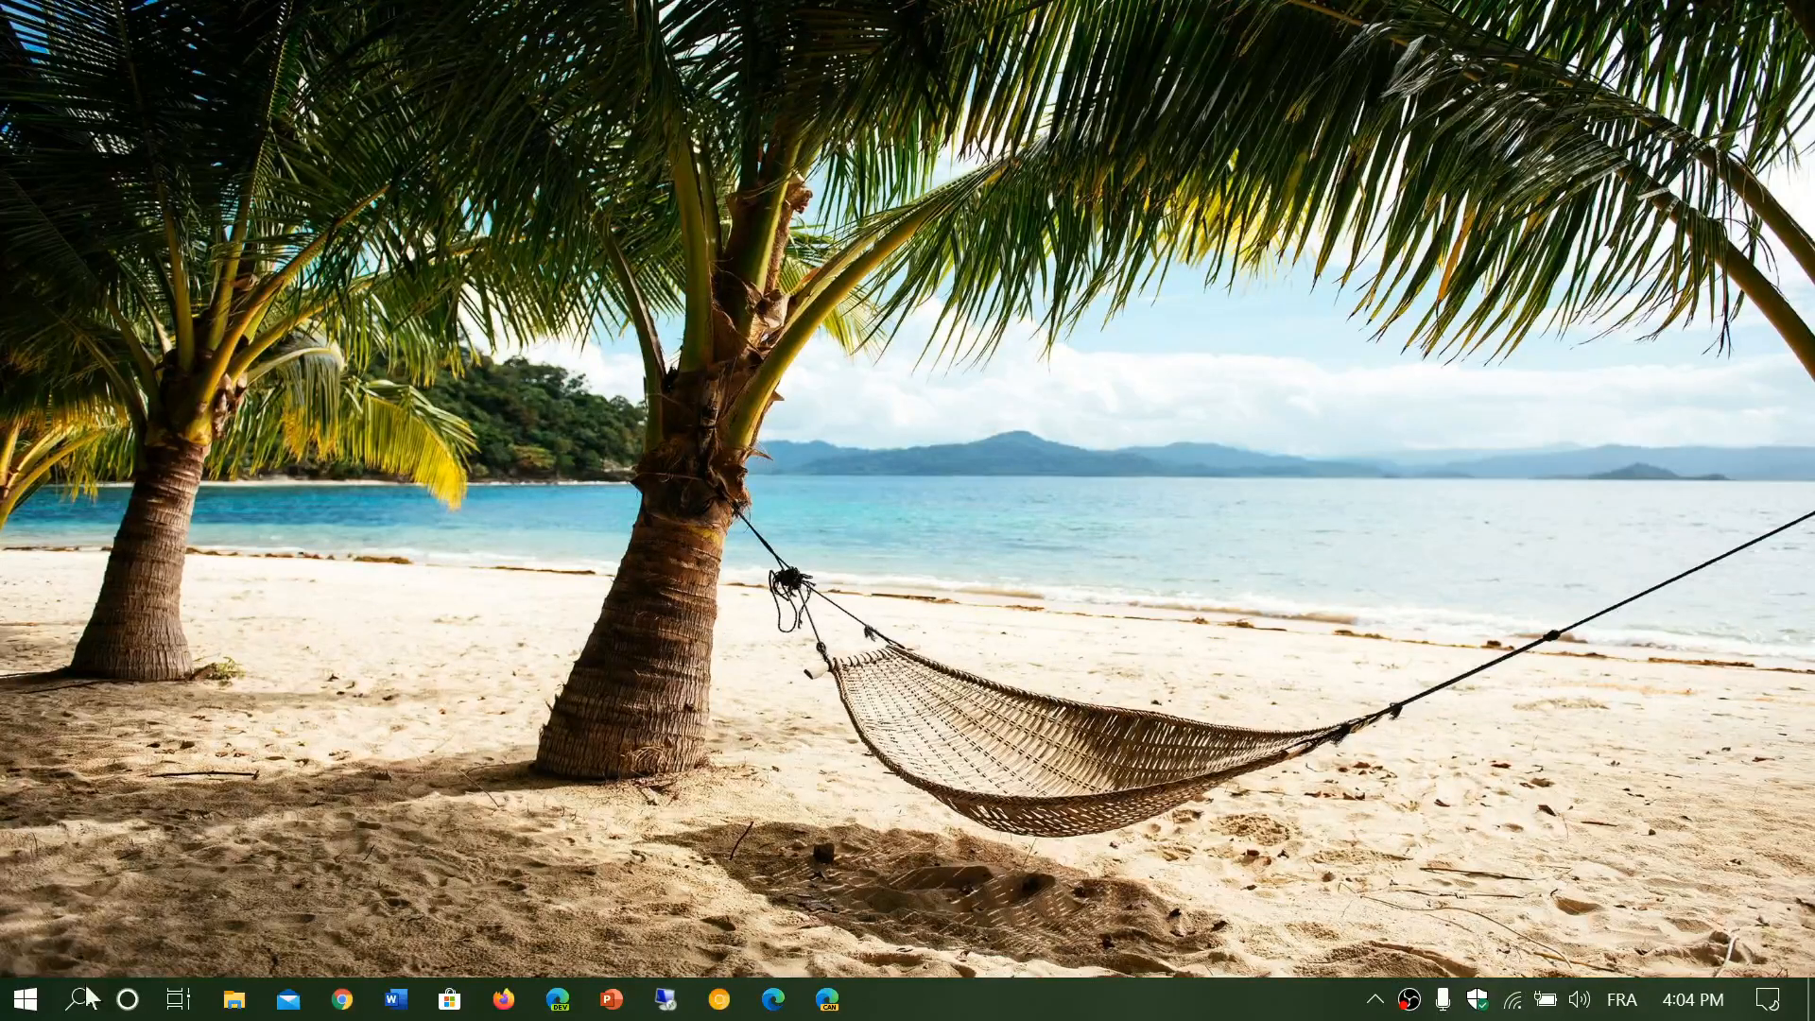
Run winver to show Windows 10 version 2004, build 19041.329, and centre the dialog
{"action": "type", "text": "winver"}
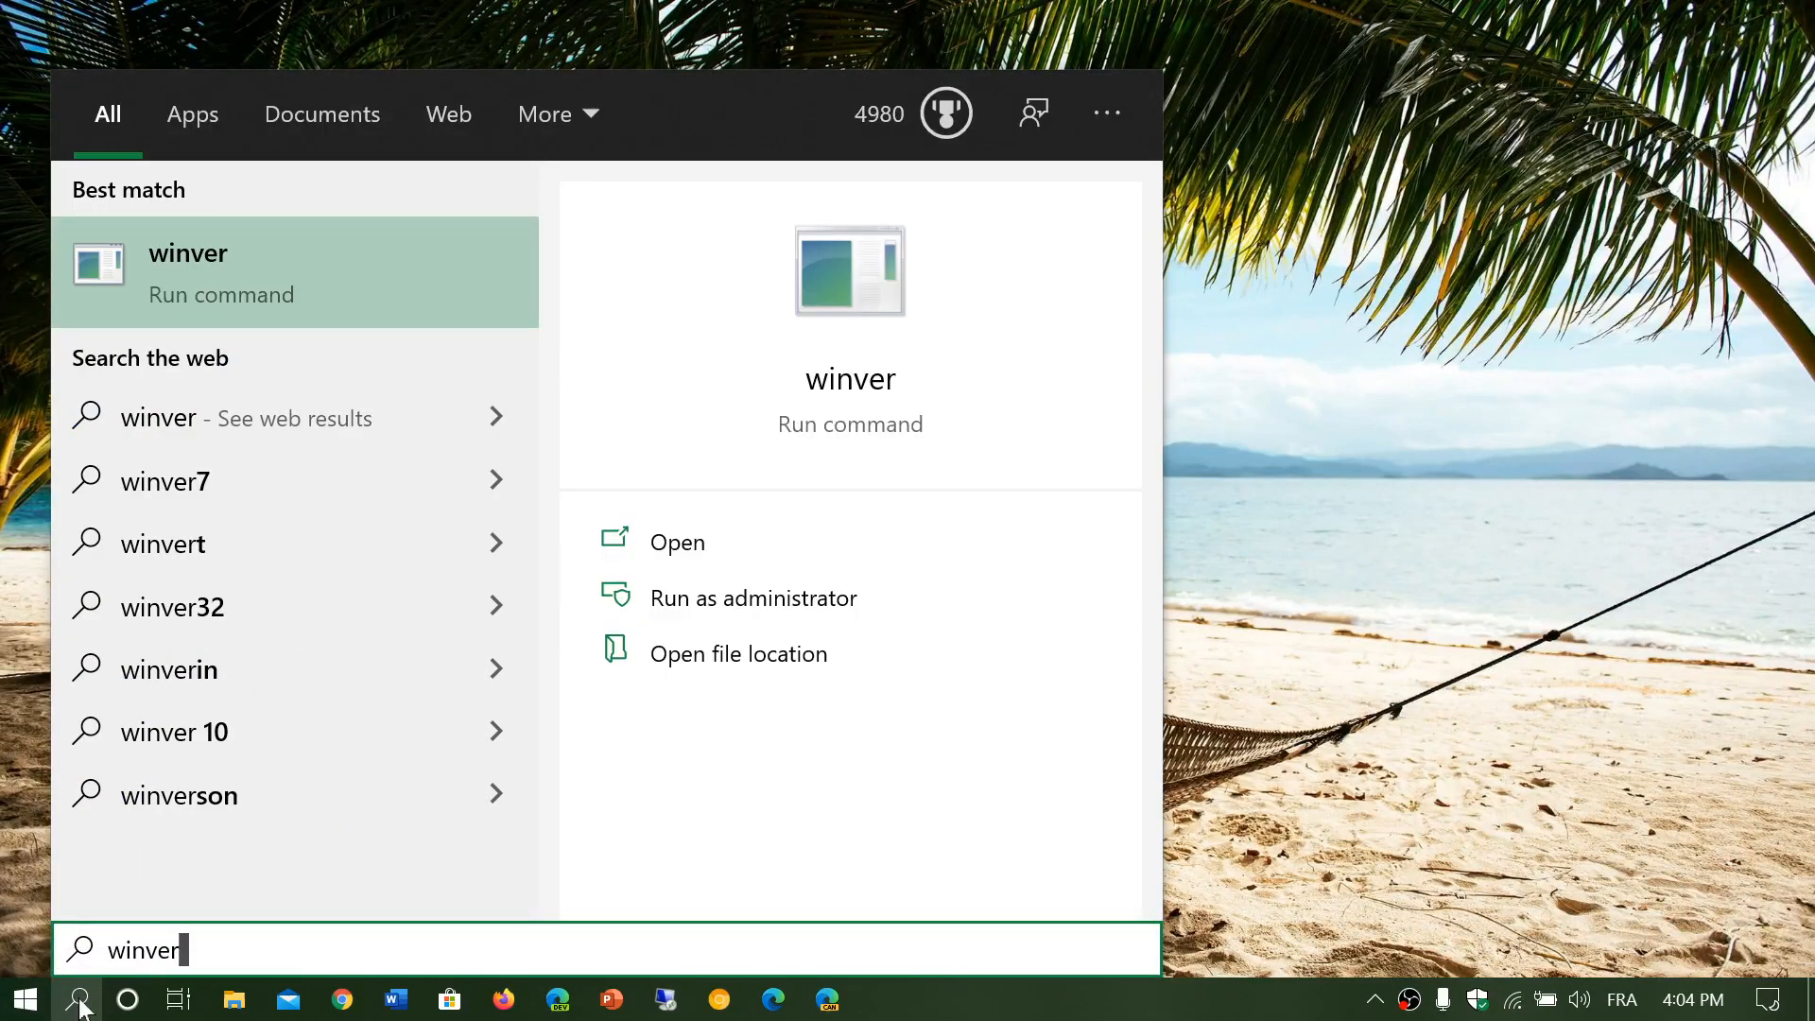
{"action": "left_click", "coordinate": [676, 541]}
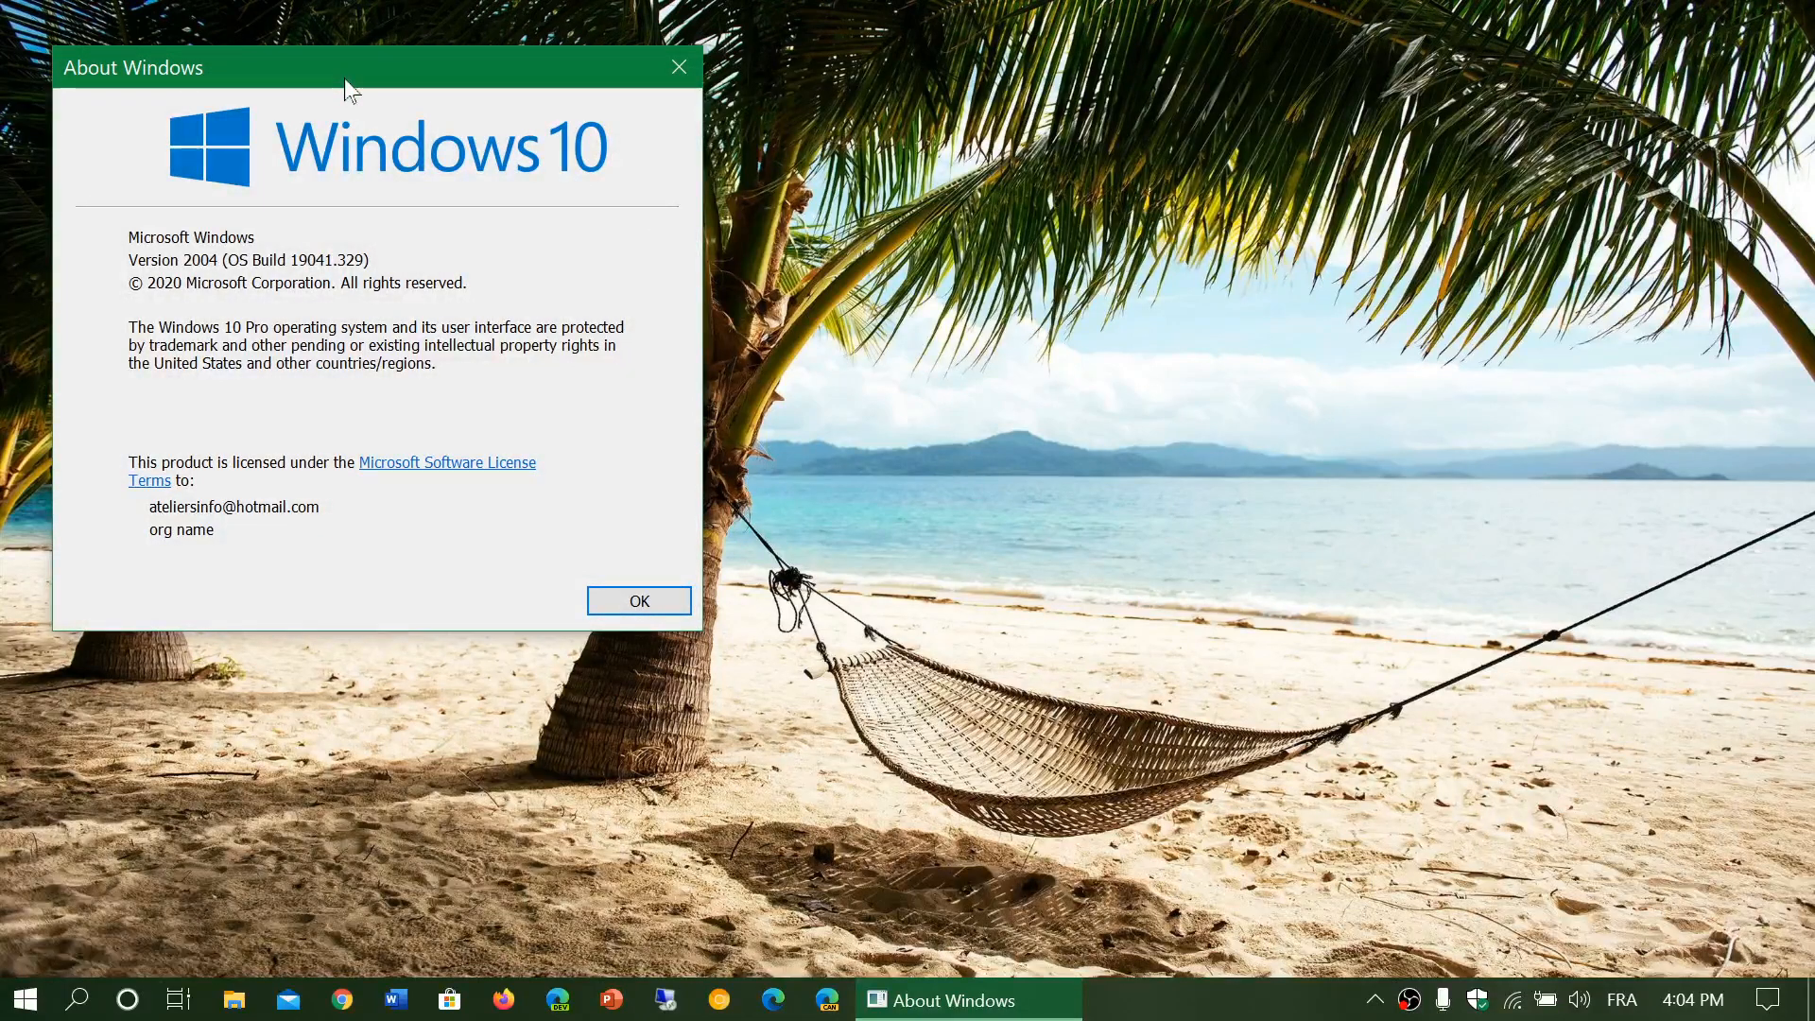
{"action": "left_click_drag", "start_coordinate": [347, 66], "coordinate": [654, 210]}
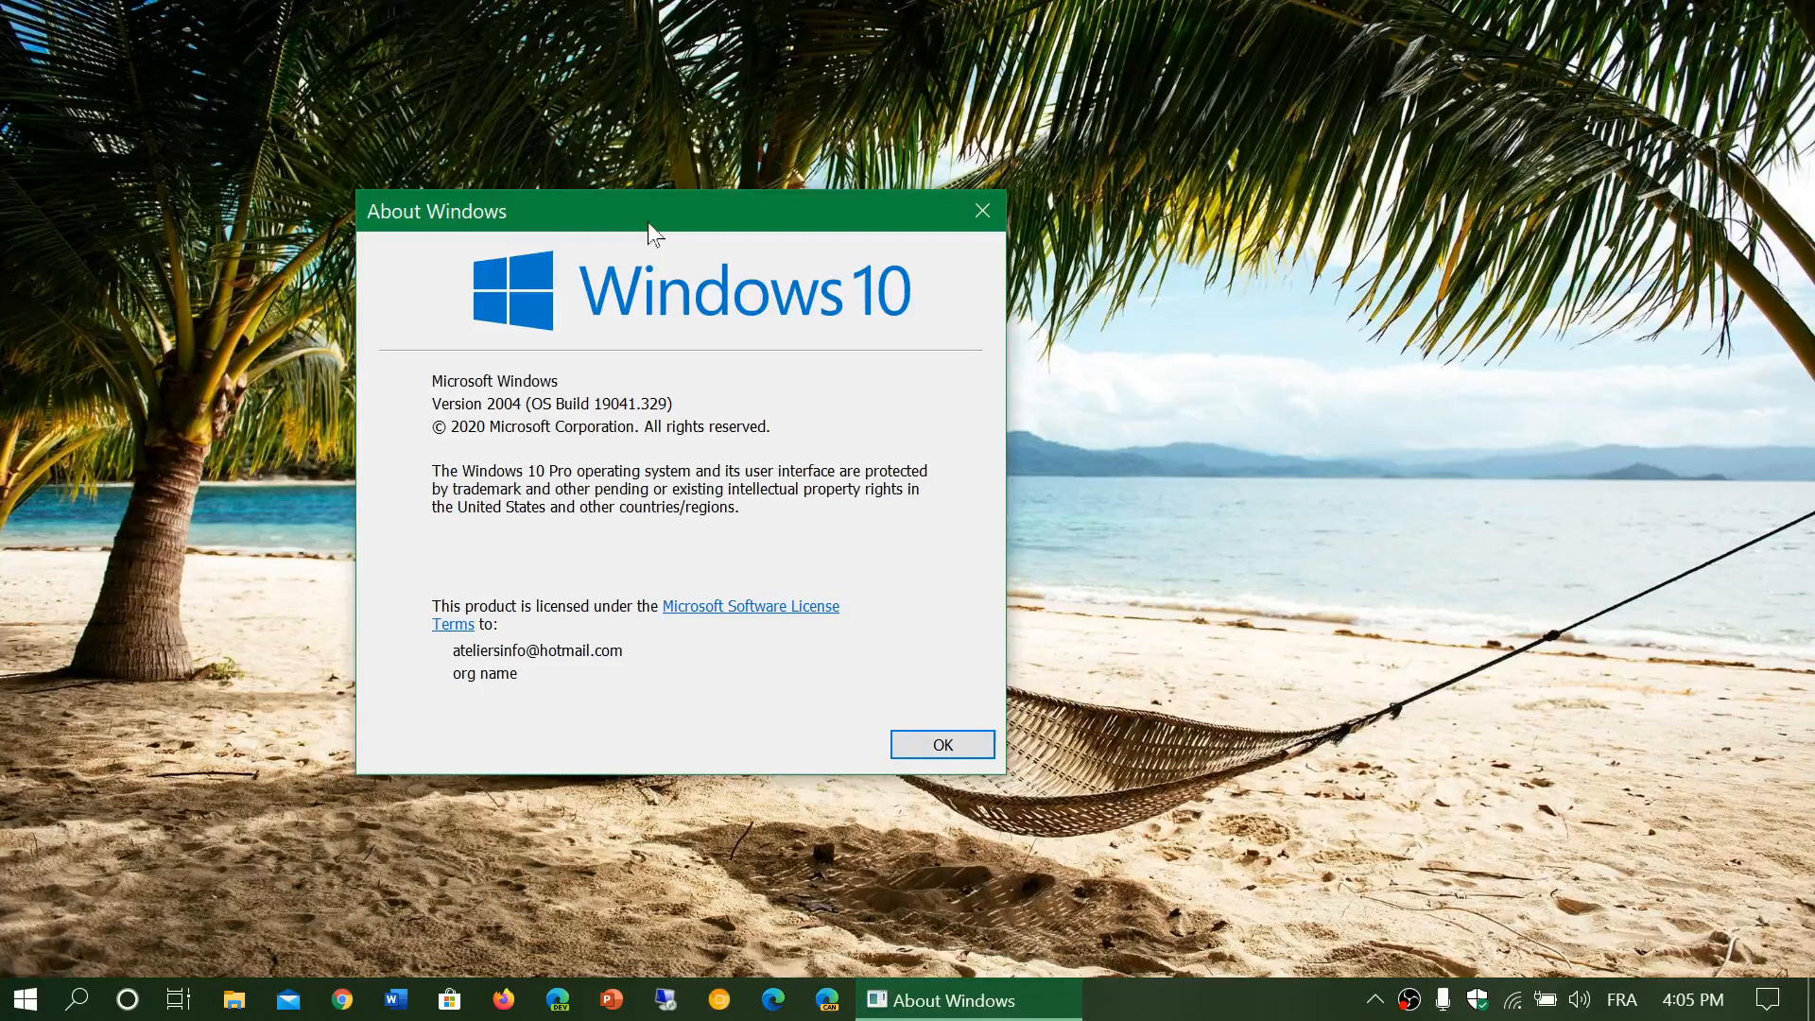
{"action": "mouse_move", "coordinate": [93, 947]}
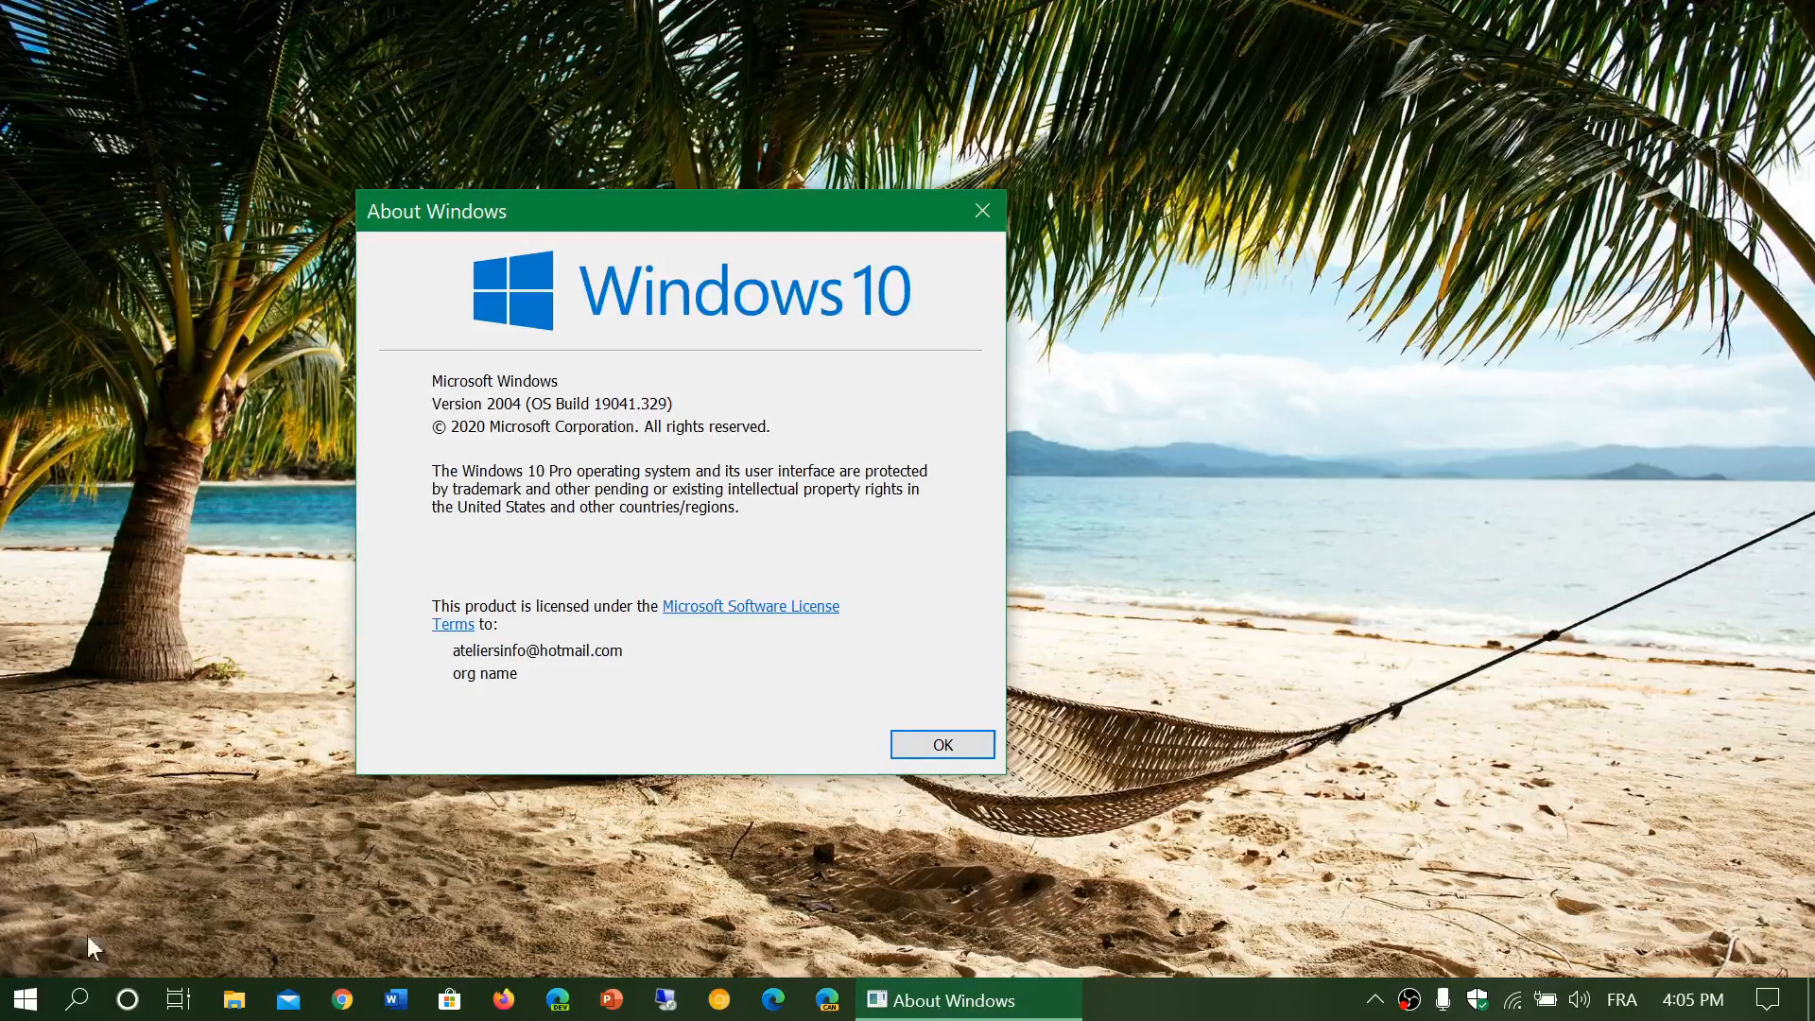
Search for 'twi' to launch the Twitter app
{"action": "left_click", "coordinate": [77, 999]}
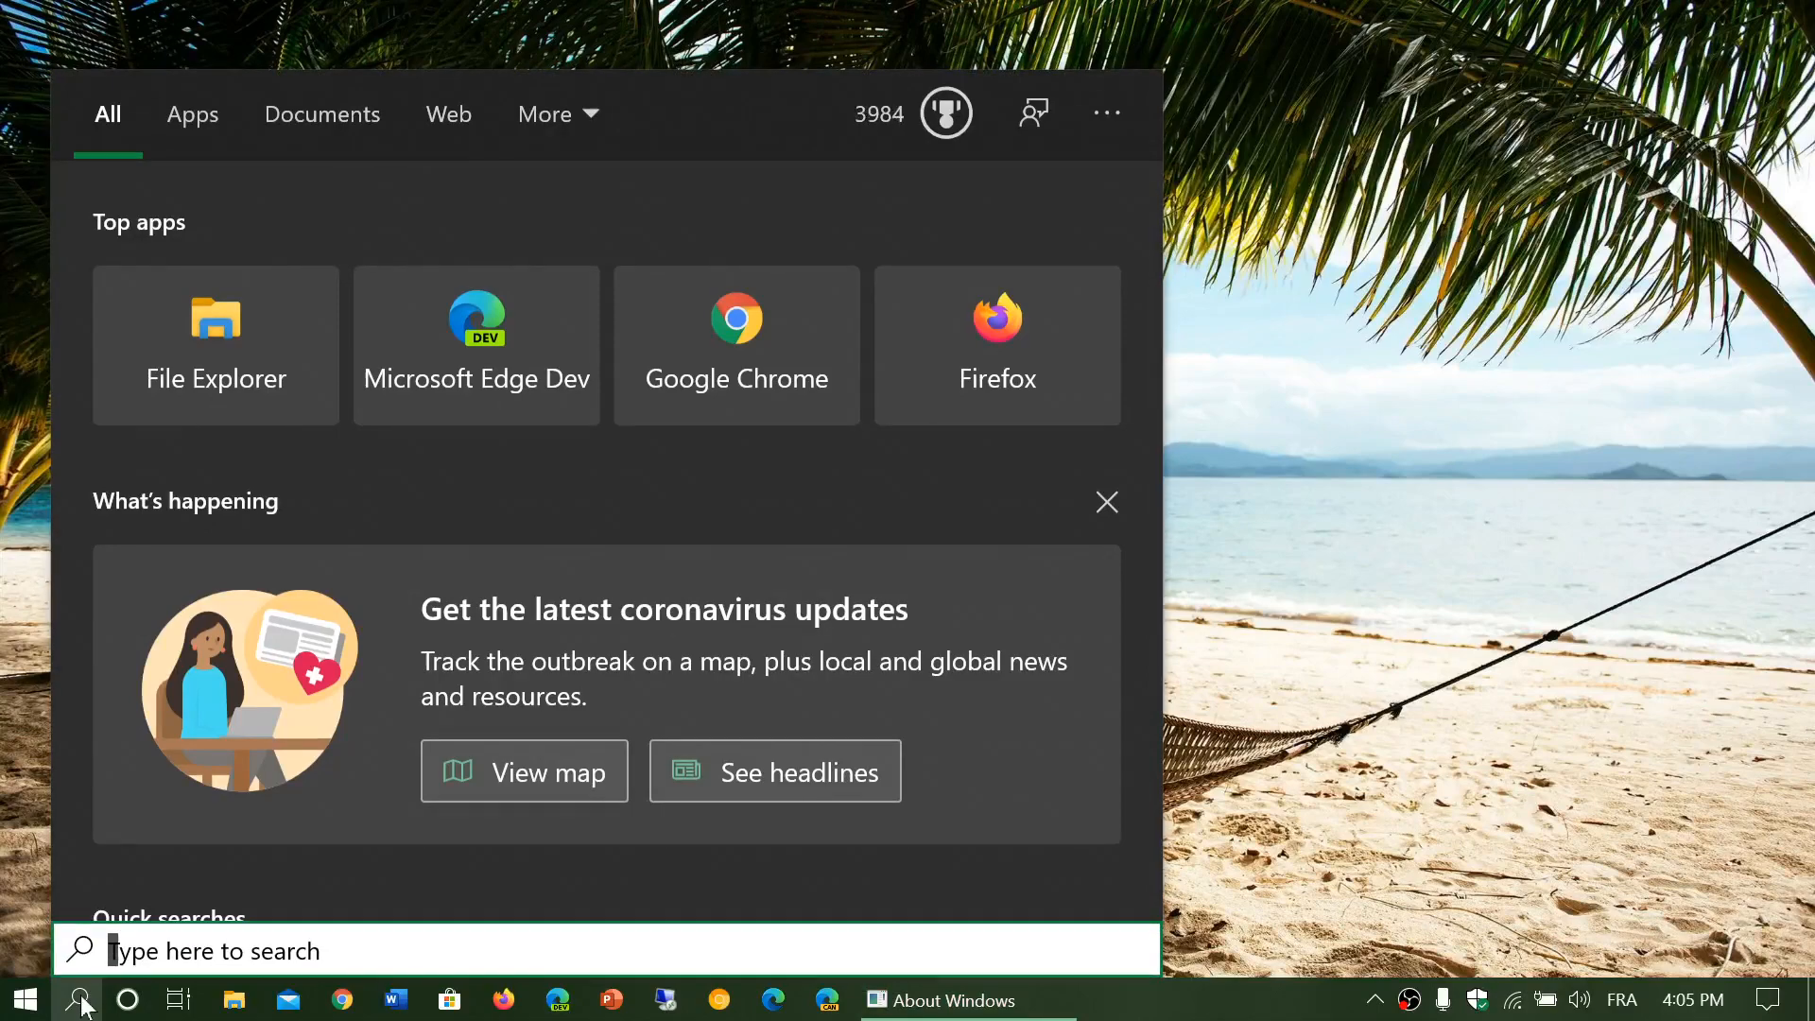
{"action": "type", "text": "twi"}
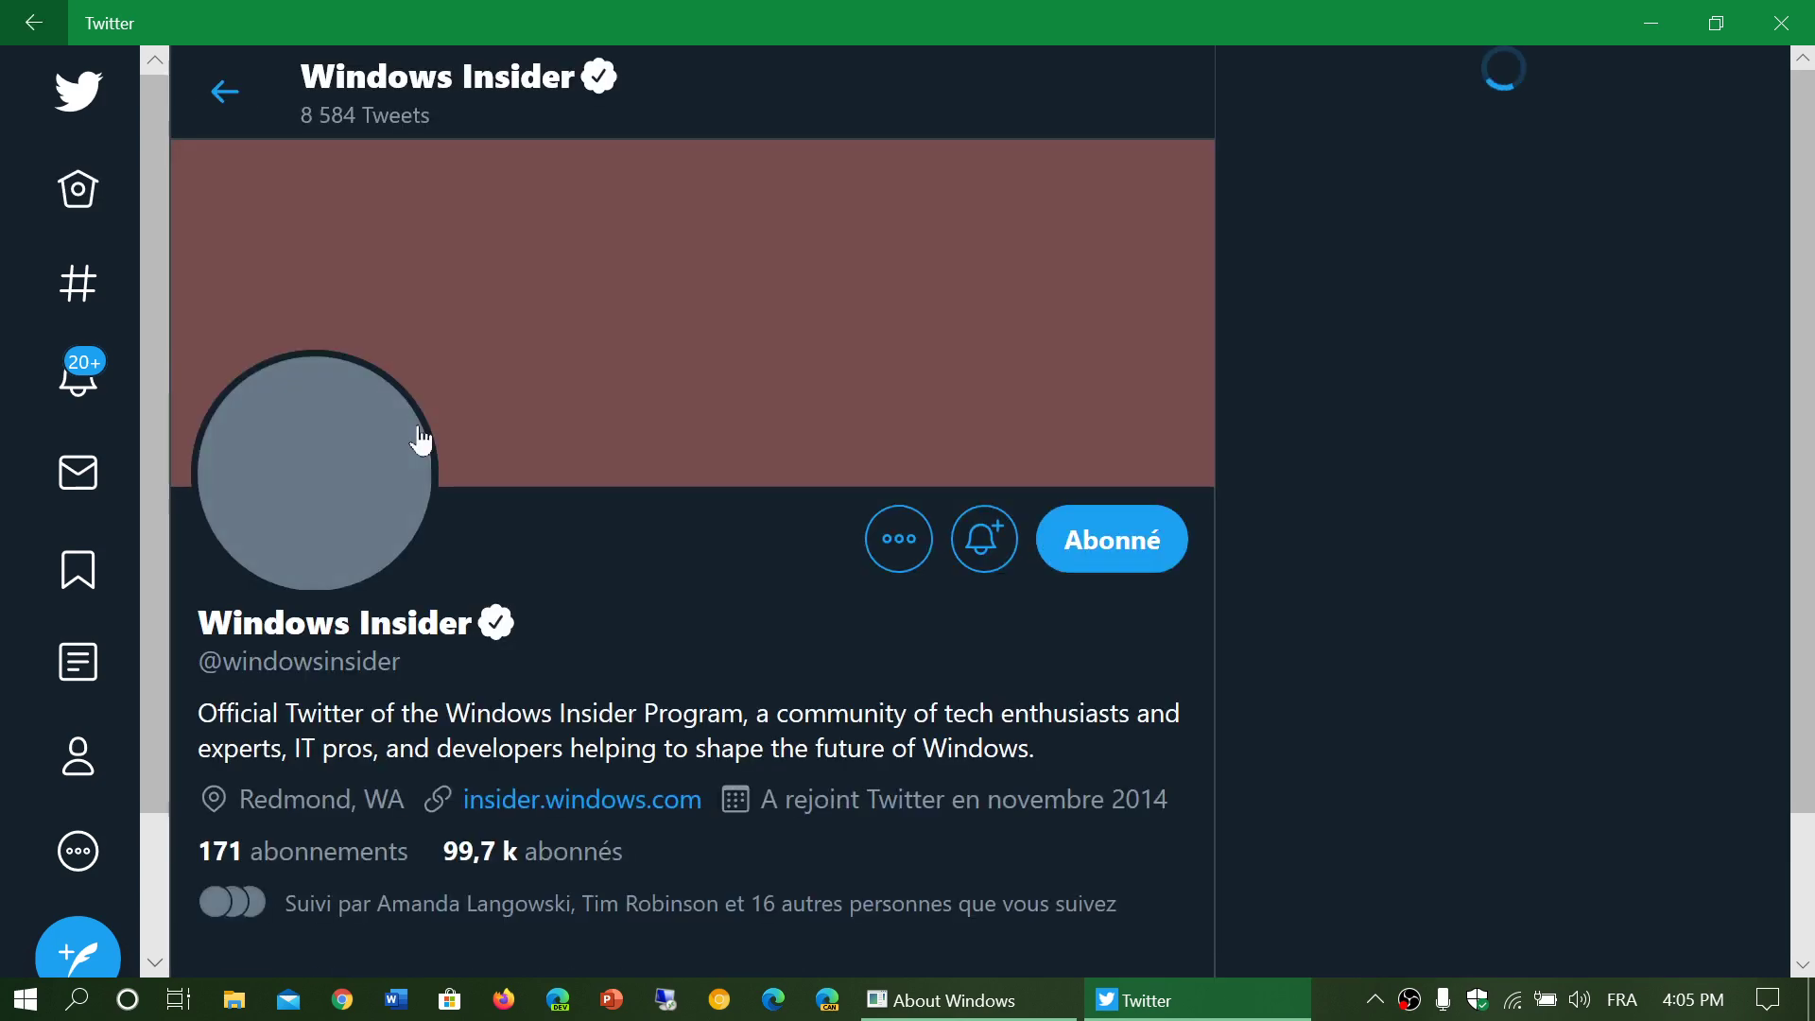
Scroll the Windows Insider profile to the 20H2 tweet and open its Build 19042.330 blog post
{"action": "scroll", "scroll_direction": "down", "scroll_amount": 3}
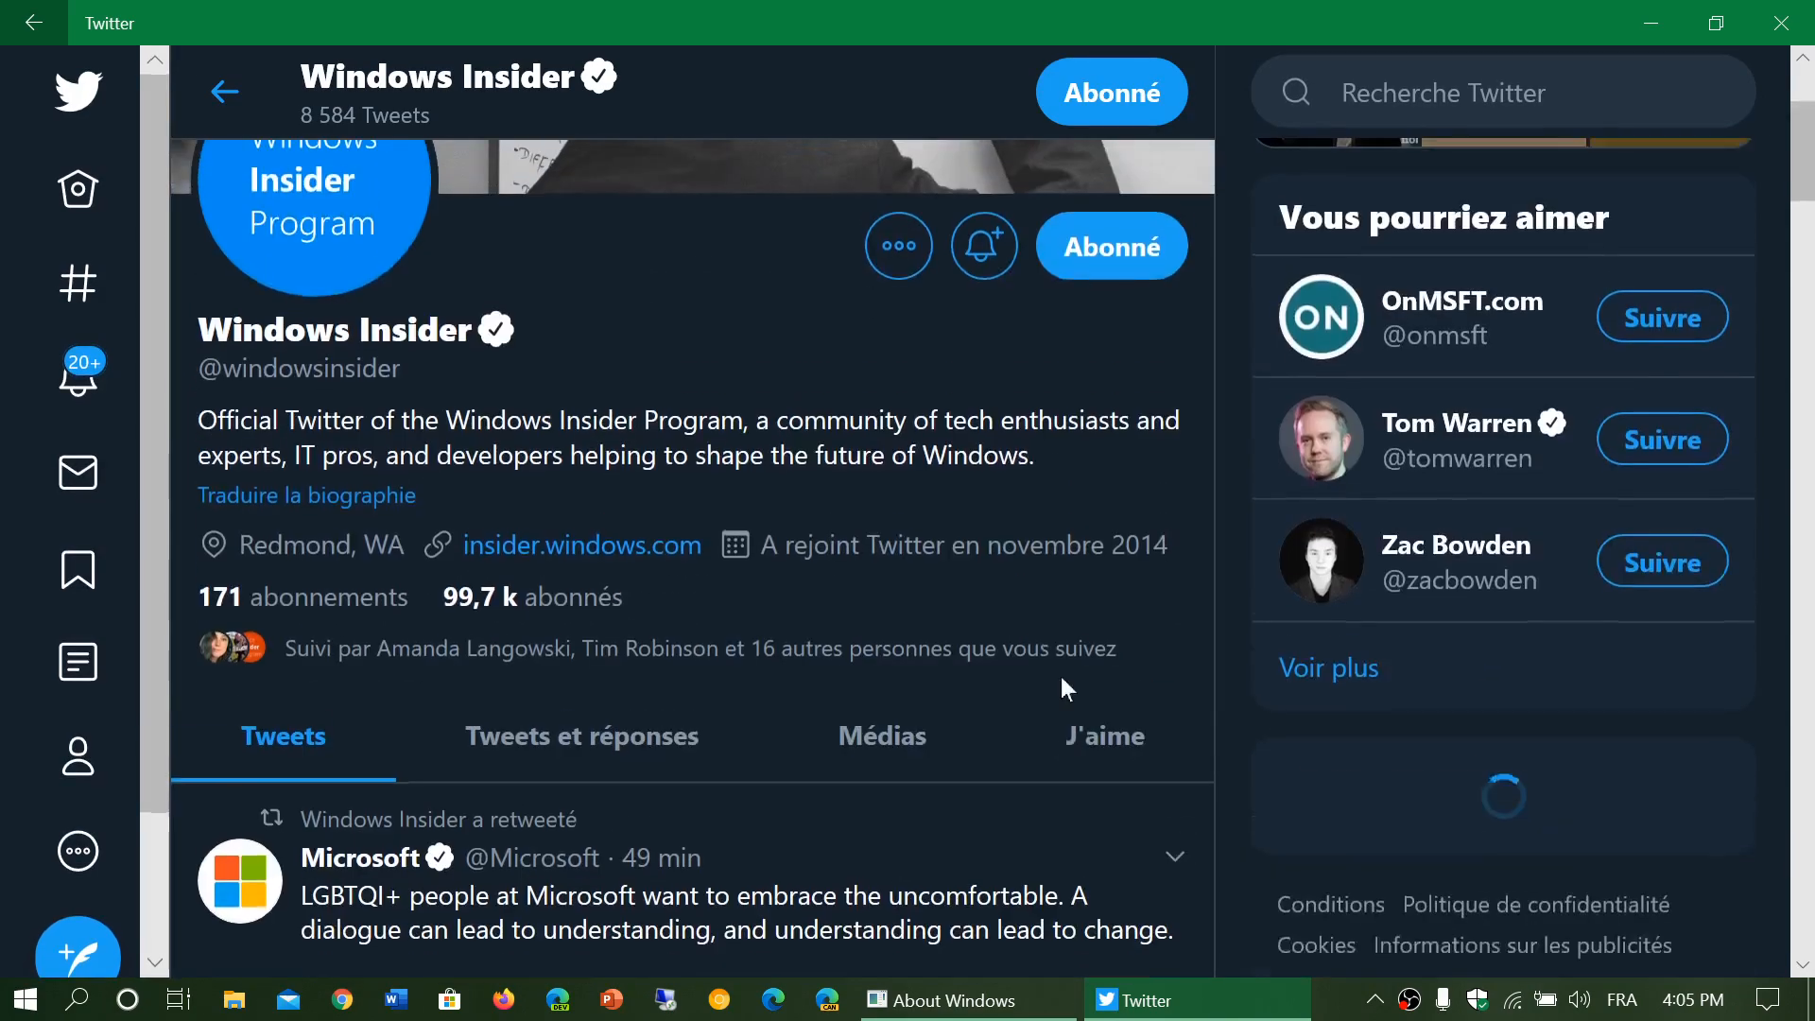
{"action": "scroll", "scroll_direction": "down", "scroll_amount": 3}
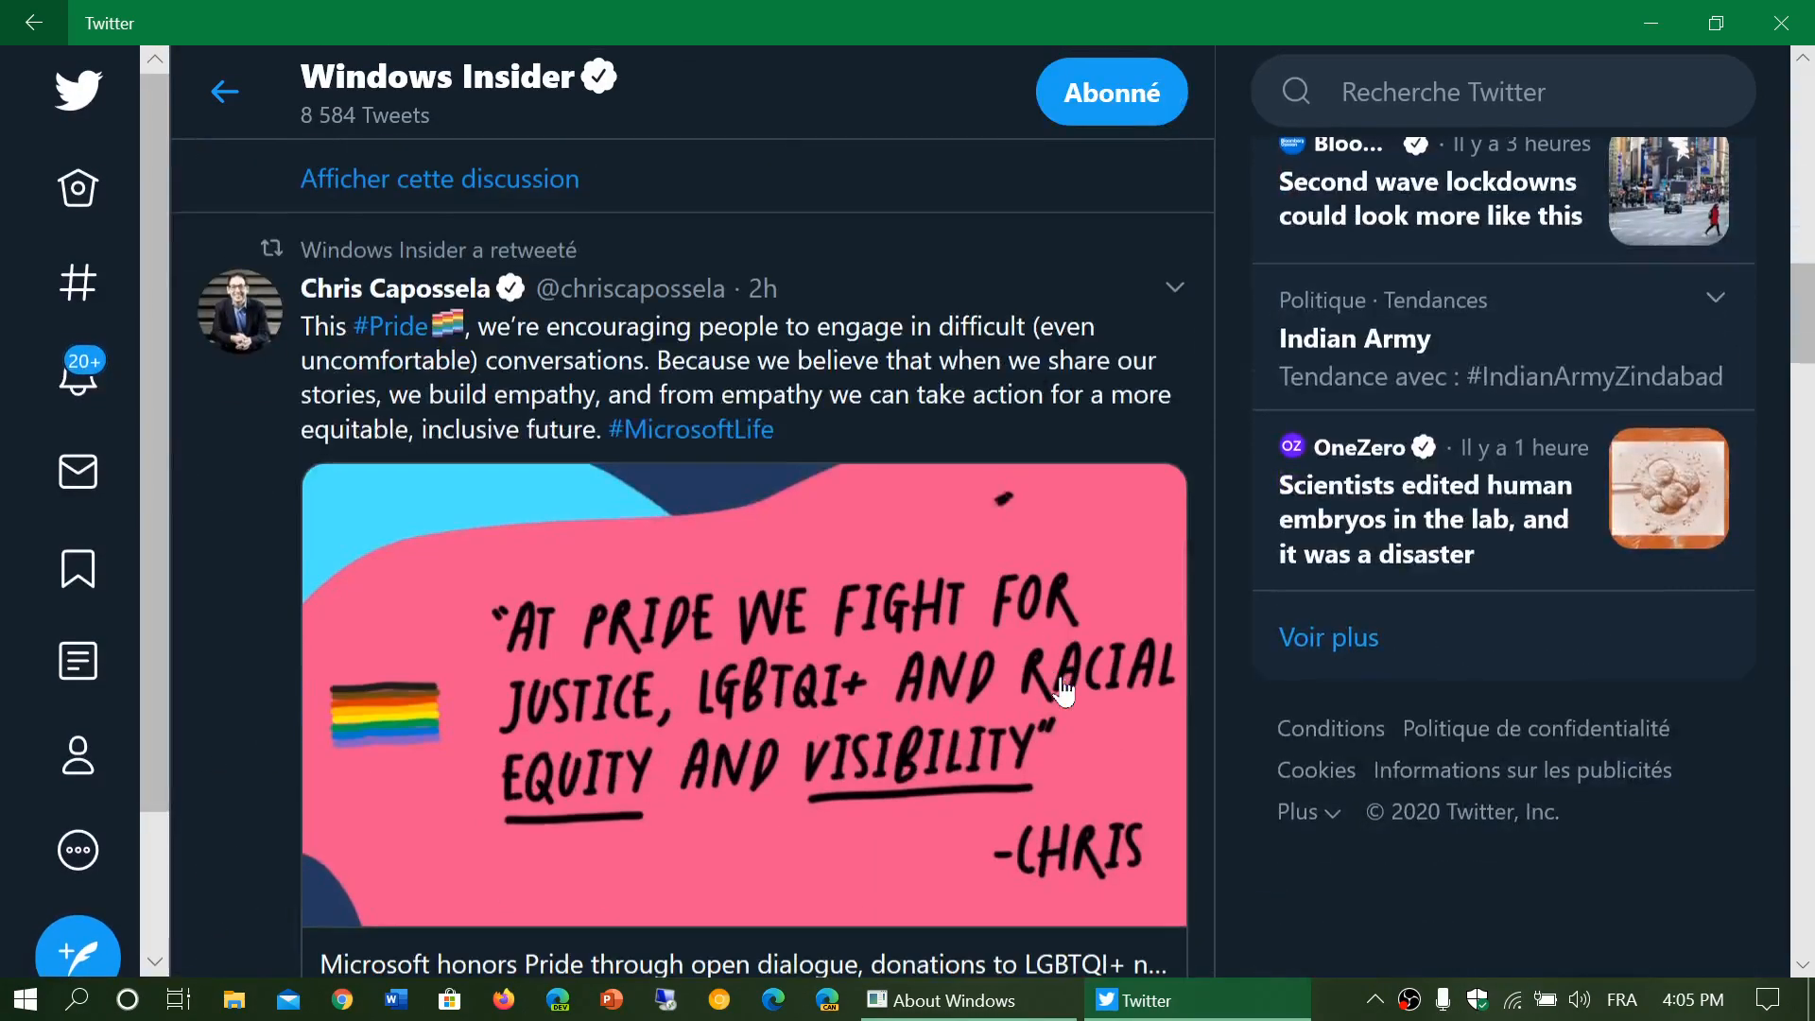
{"action": "scroll", "scroll_direction": "down", "scroll_amount": 3}
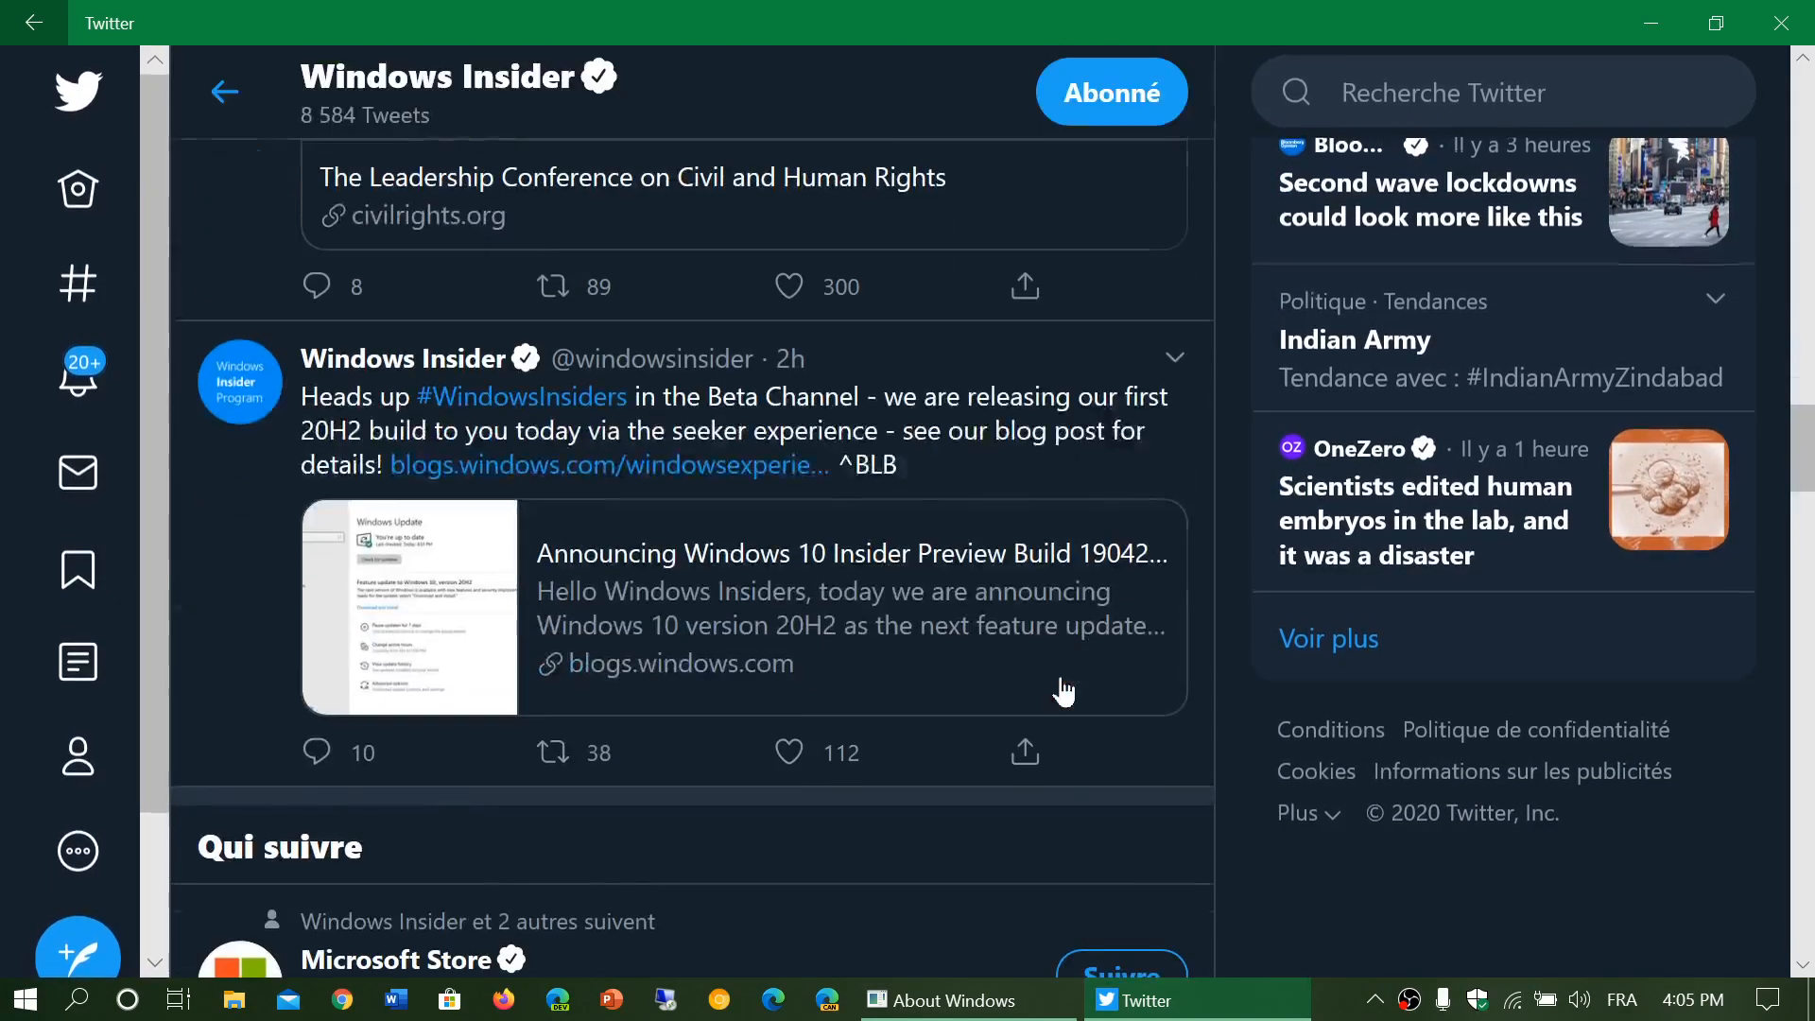
{"action": "scroll", "scroll_direction": "down", "scroll_amount": 3}
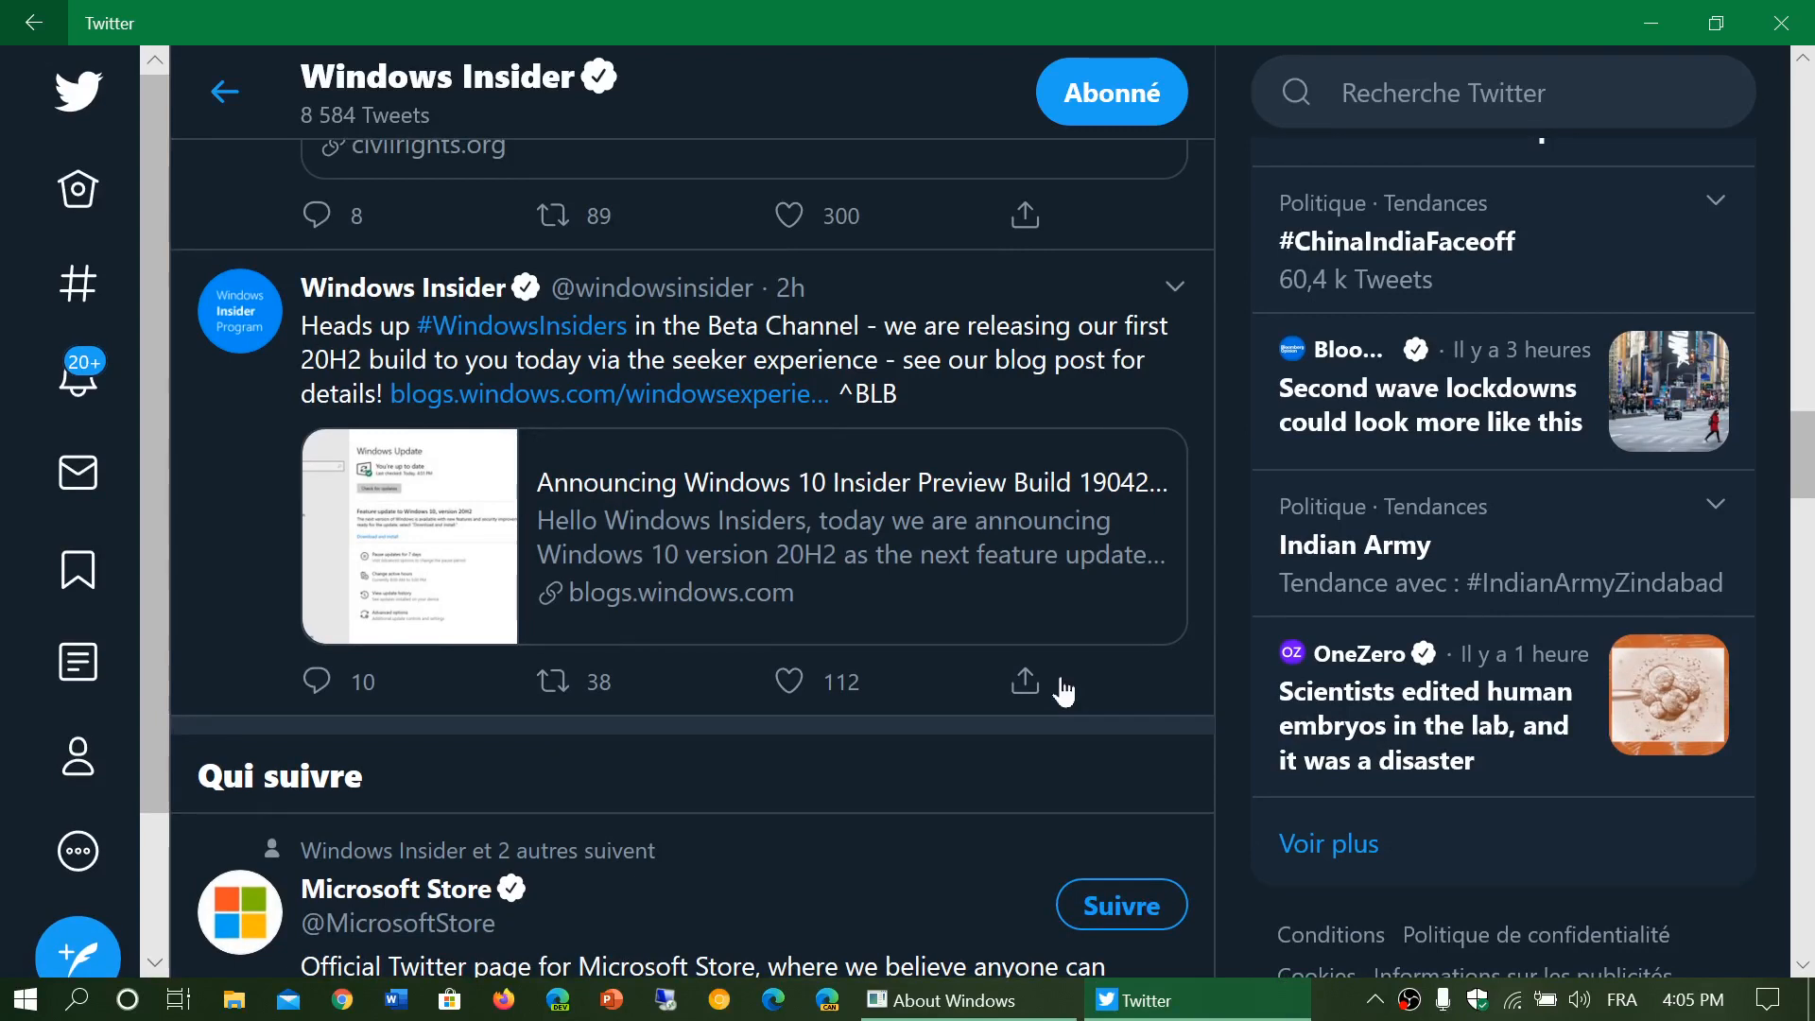
{"action": "mouse_move", "coordinate": [1203, 781]}
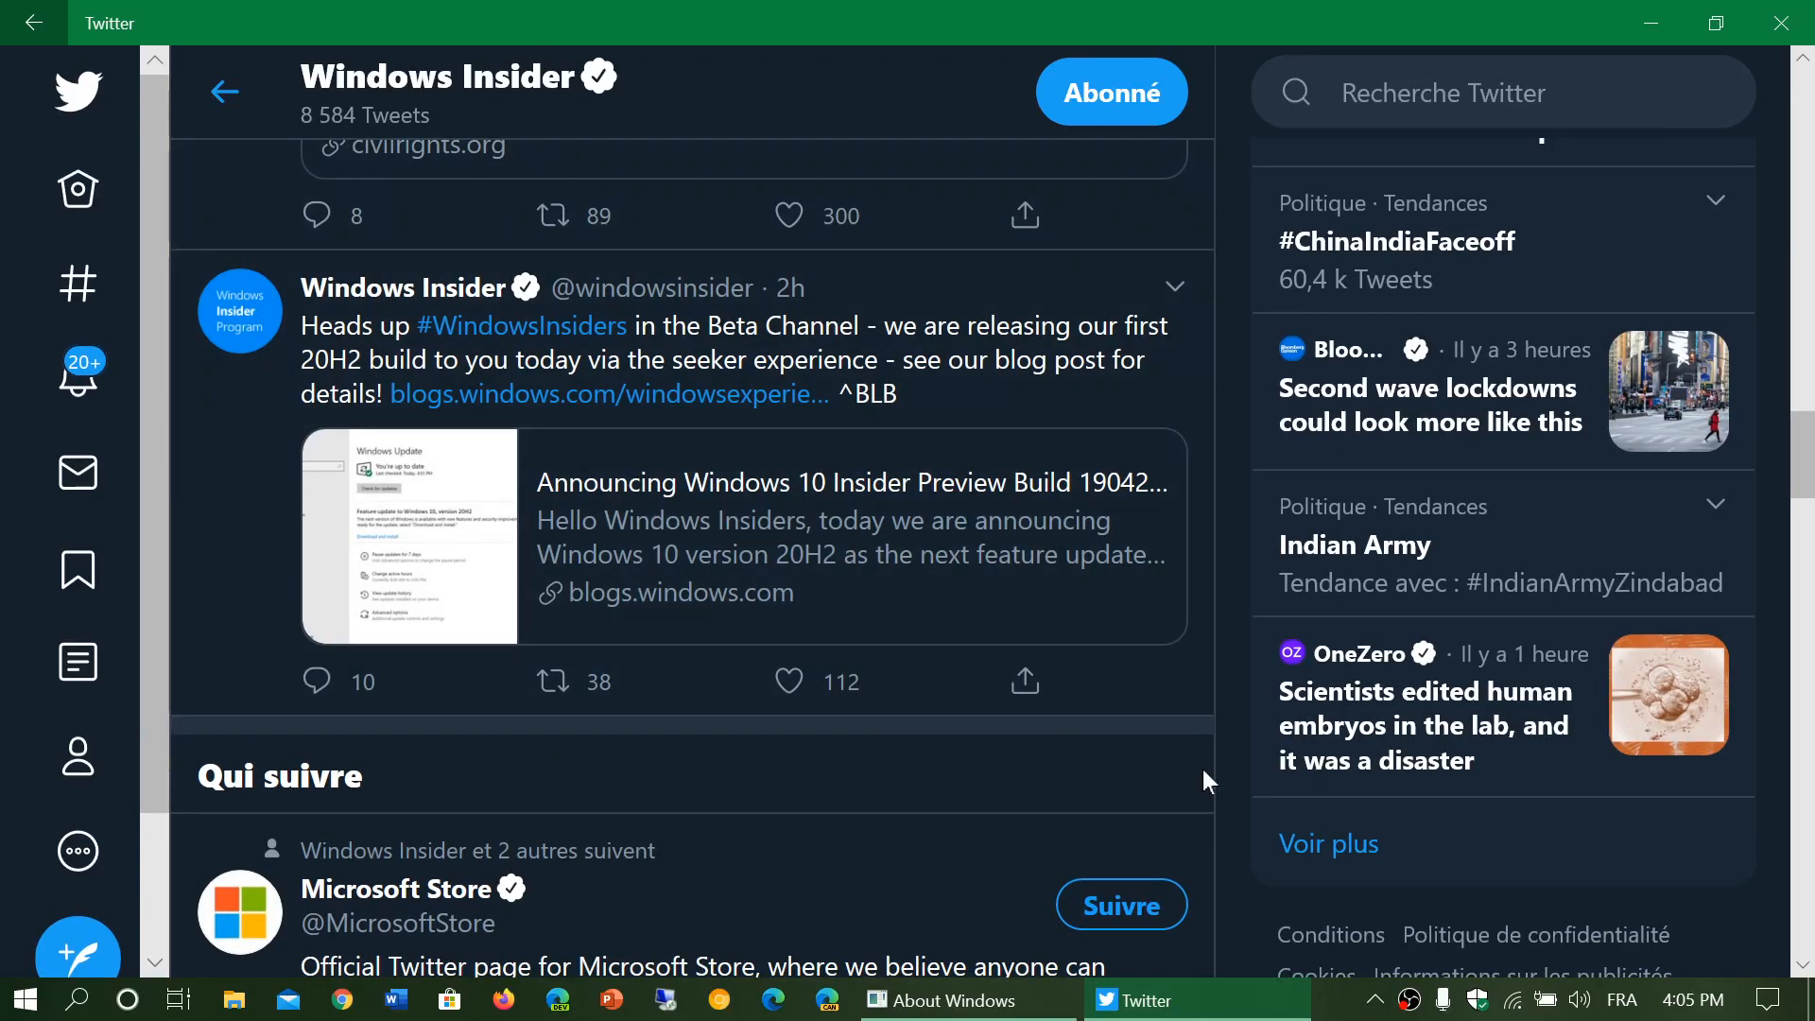
{"action": "mouse_move", "coordinate": [1221, 788]}
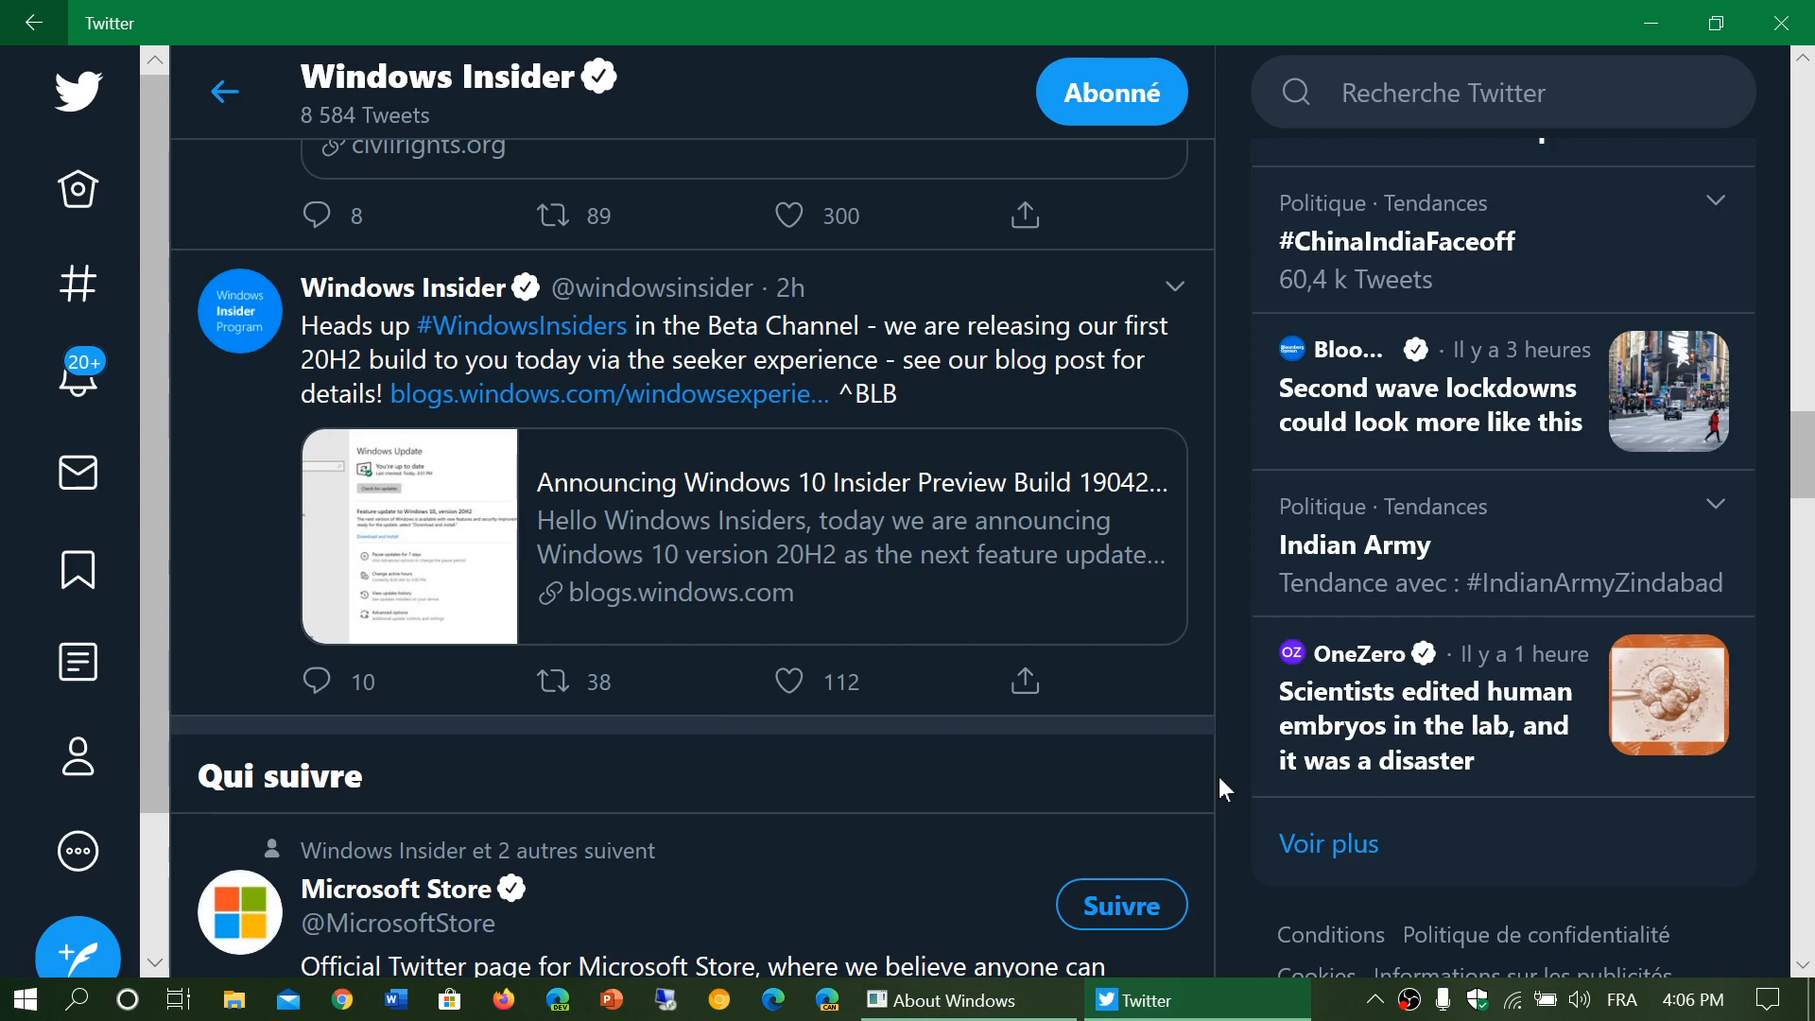
{"action": "mouse_move", "coordinate": [833, 504]}
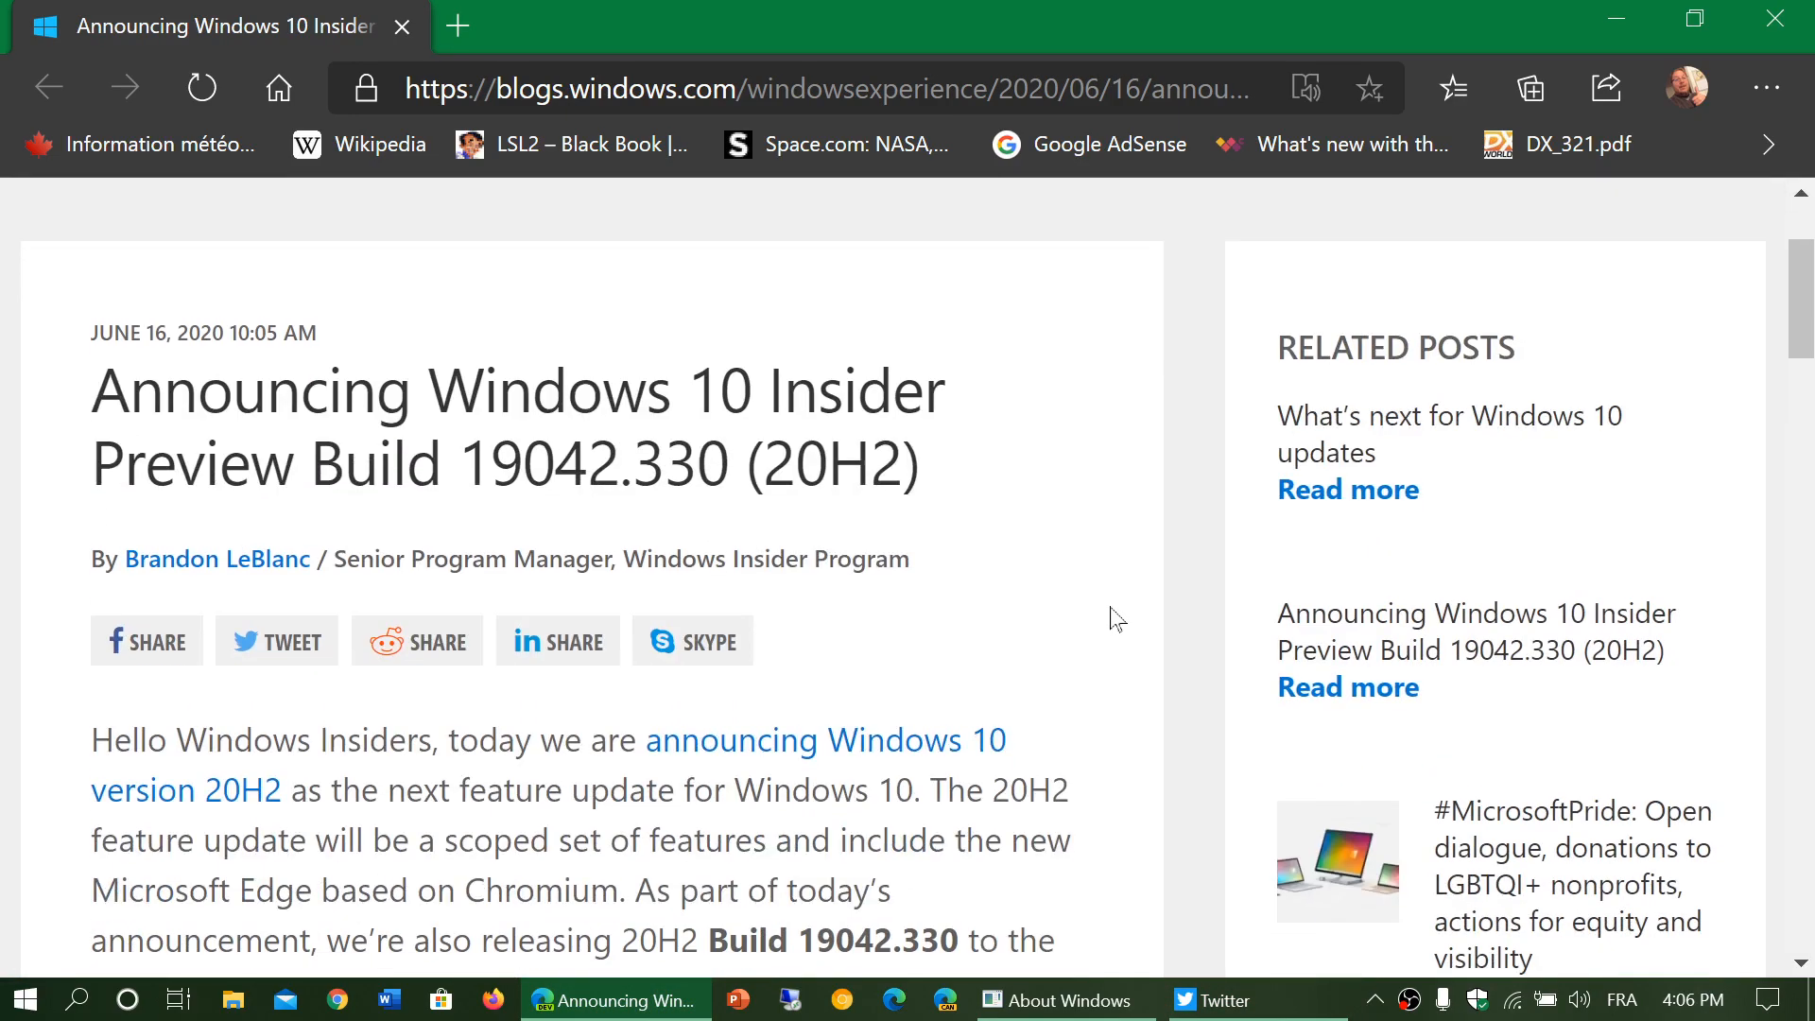
{"action": "left_click", "coordinate": [78, 999]}
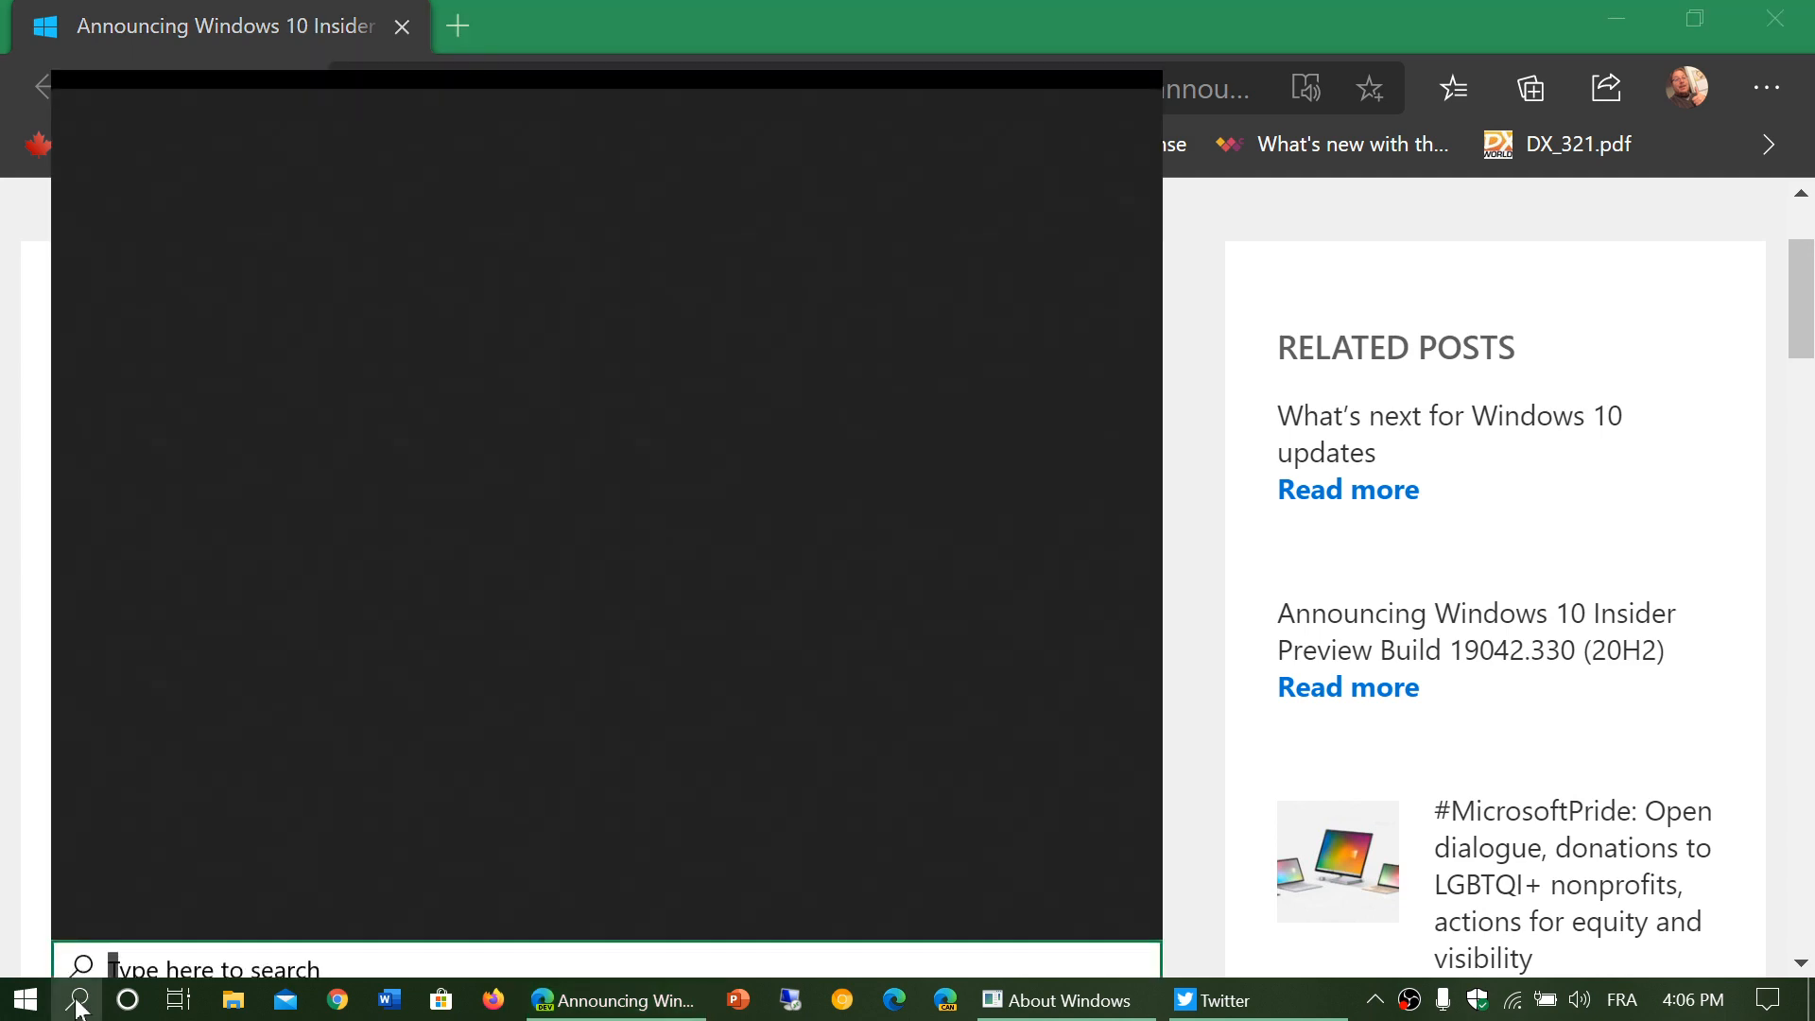
{"action": "type", "text": "winver"}
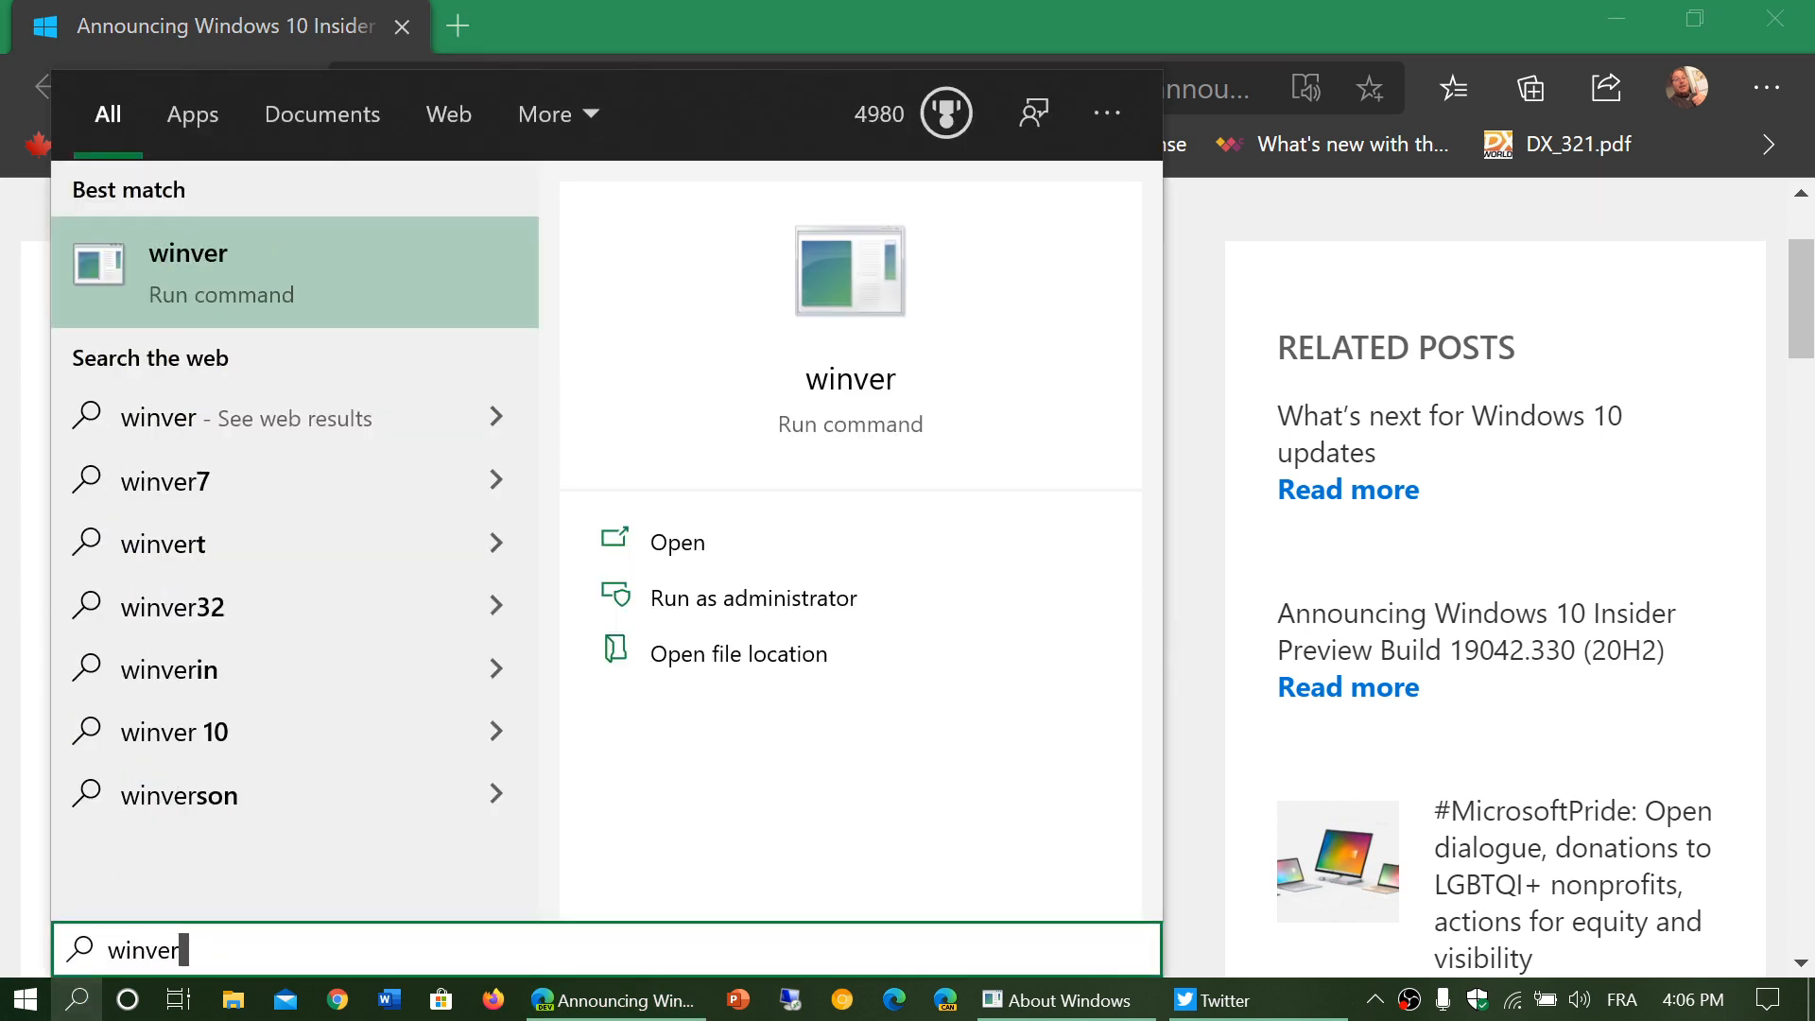
{"action": "left_click", "coordinate": [679, 541]}
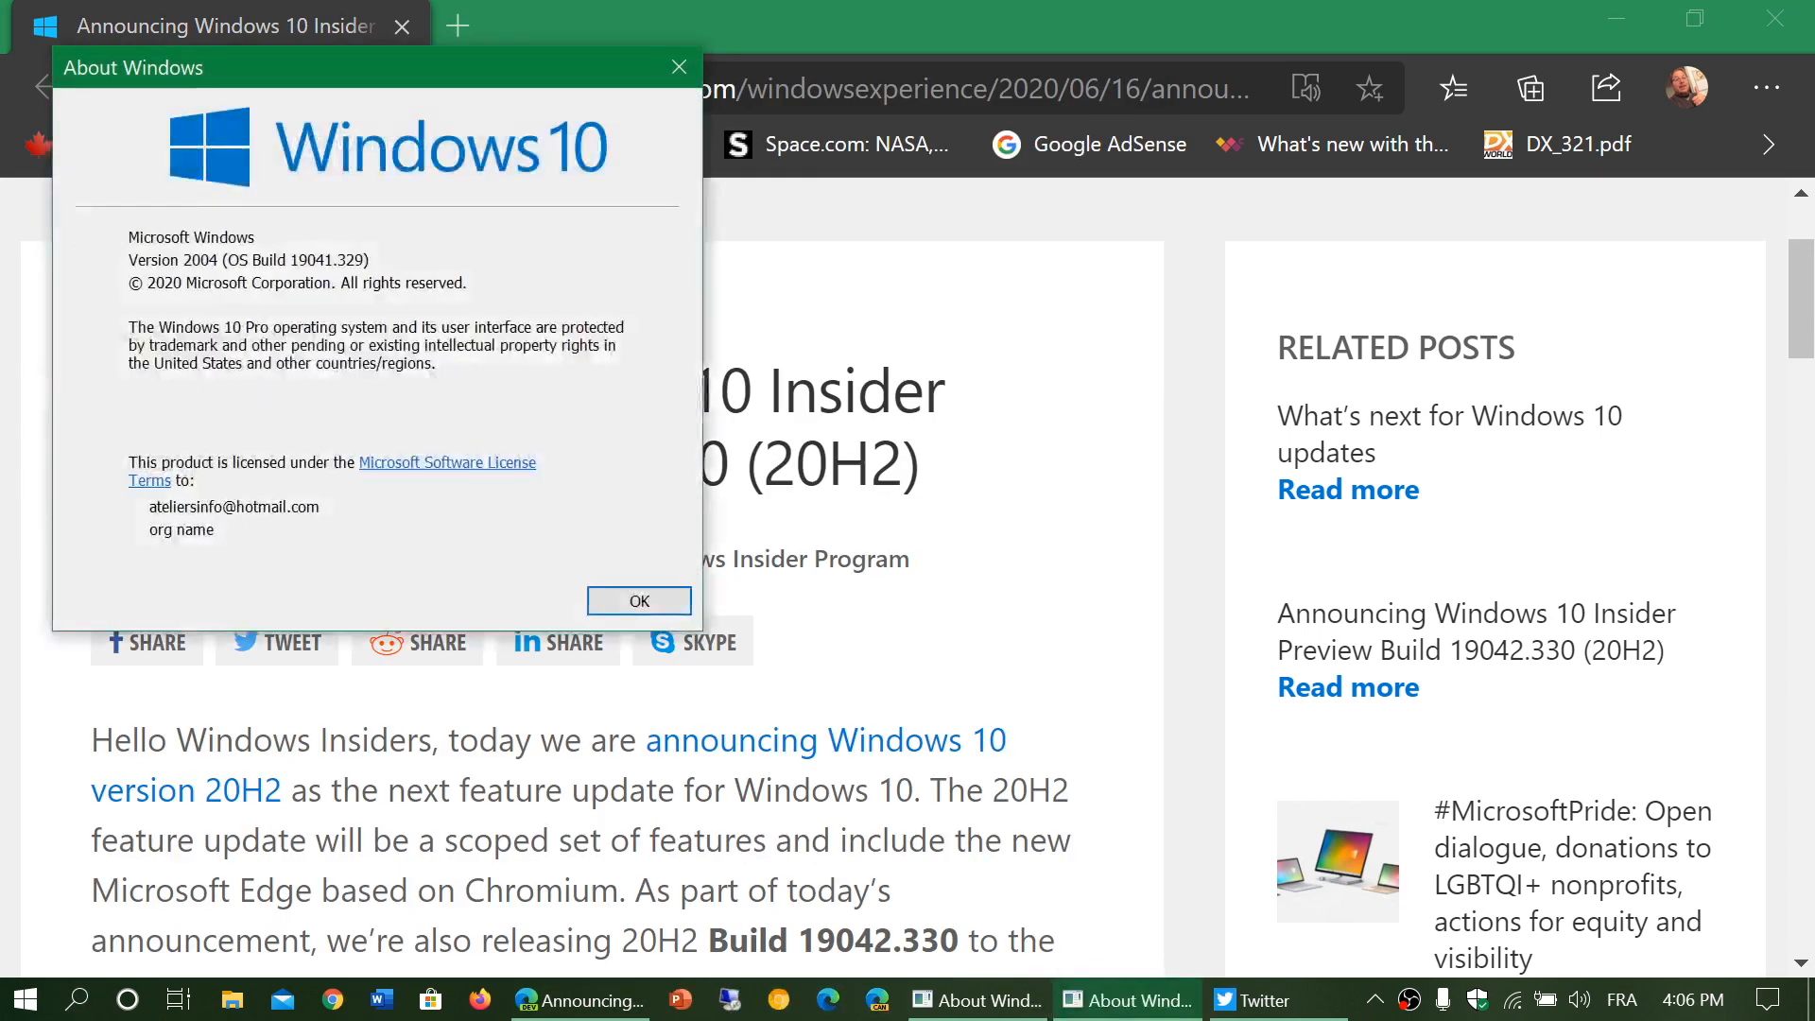
{"action": "left_click_drag", "start_coordinate": [347, 66], "coordinate": [992, 356]}
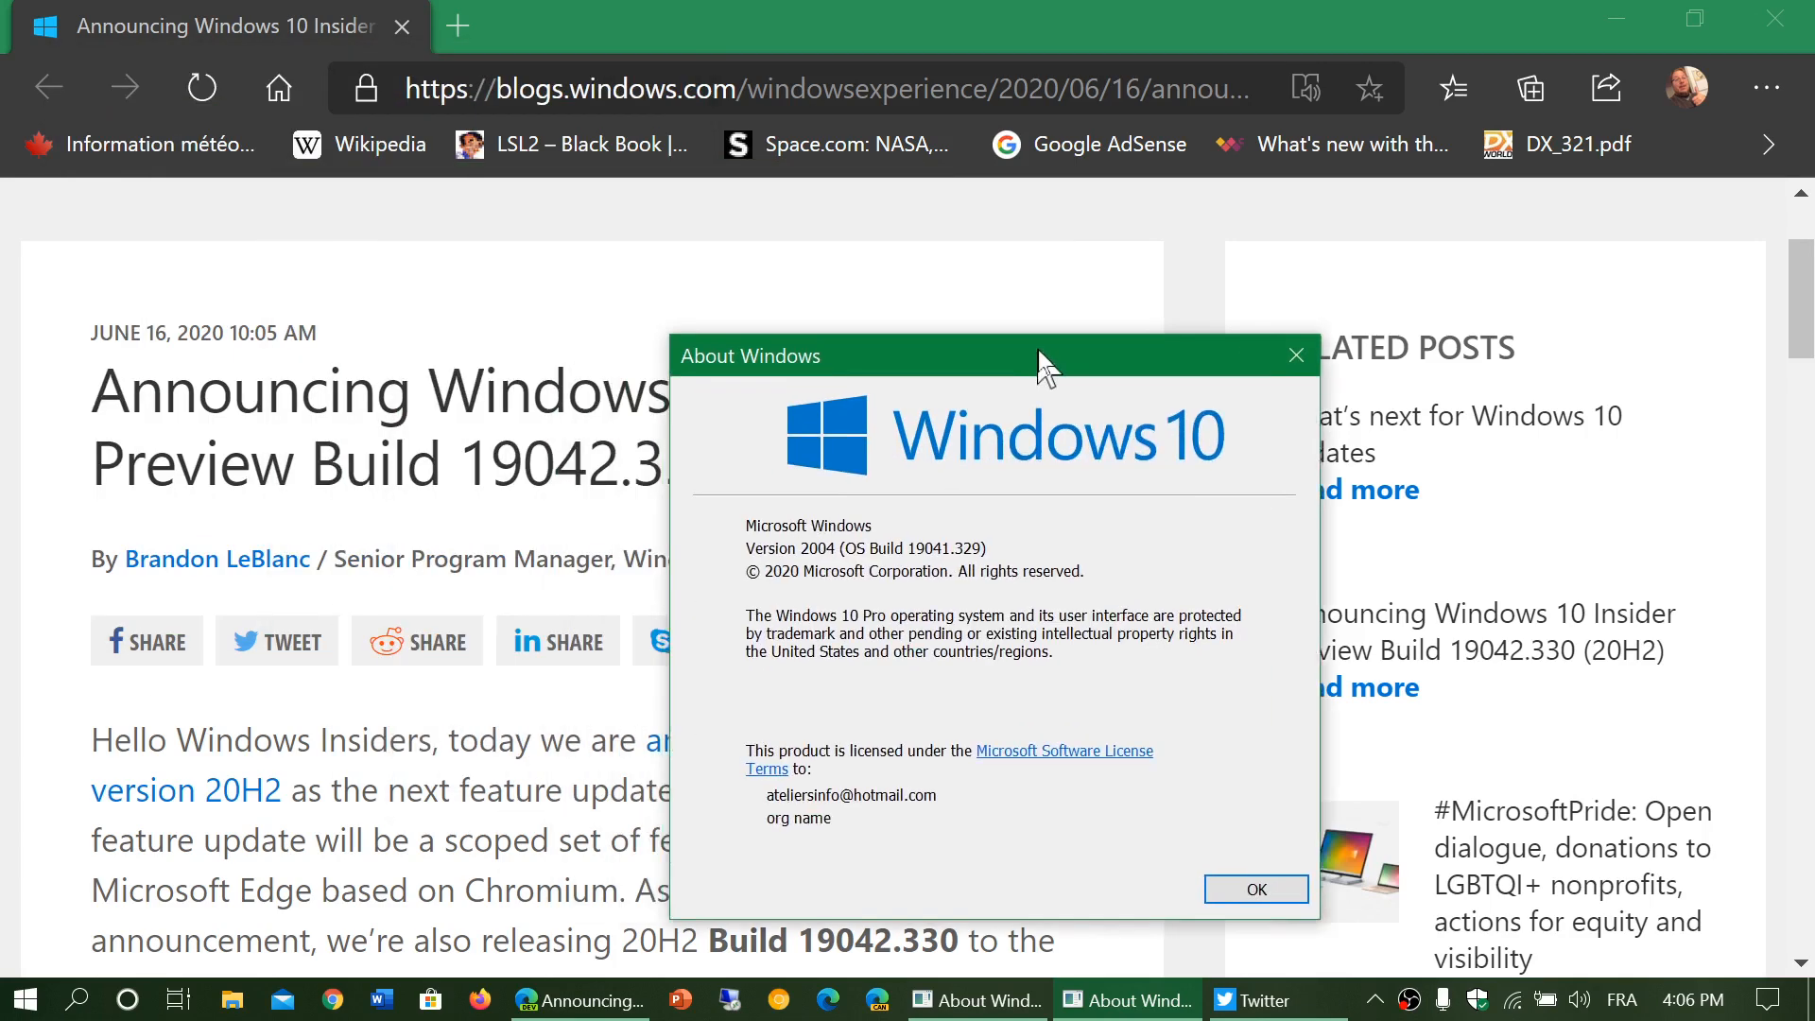
{"action": "mouse_move", "coordinate": [964, 575]}
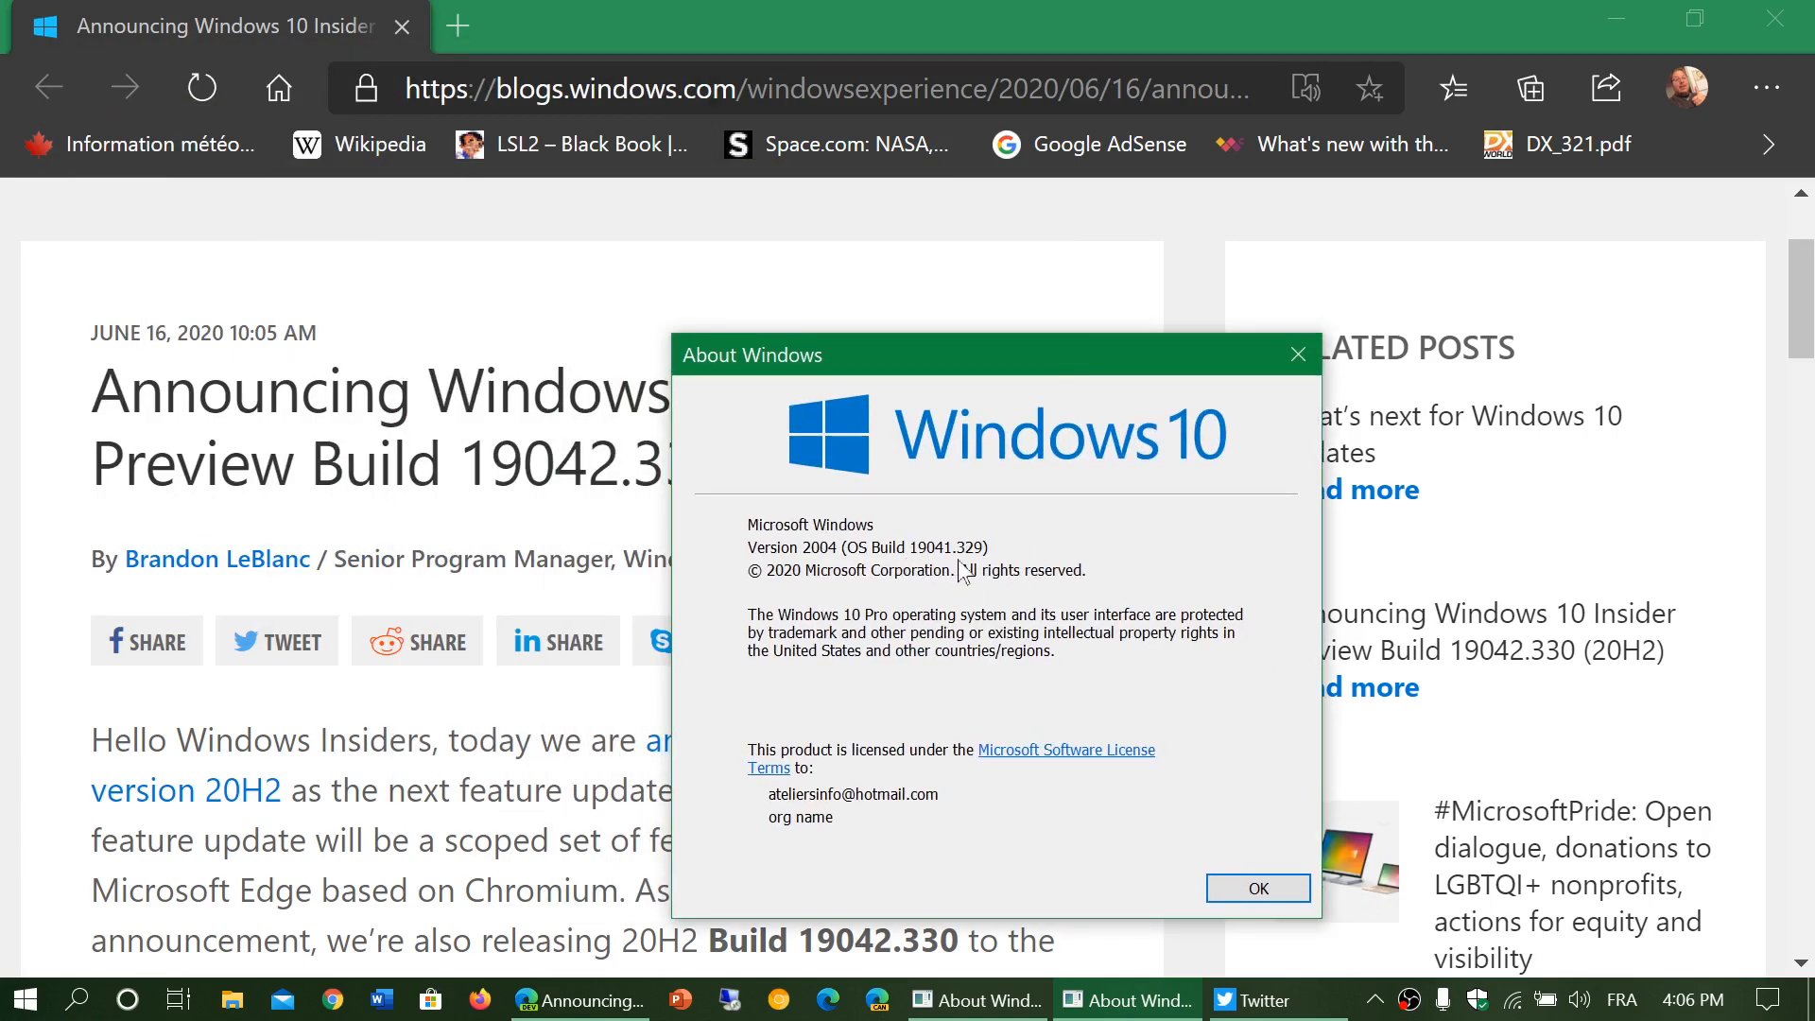
{"action": "mouse_move", "coordinate": [932, 537]}
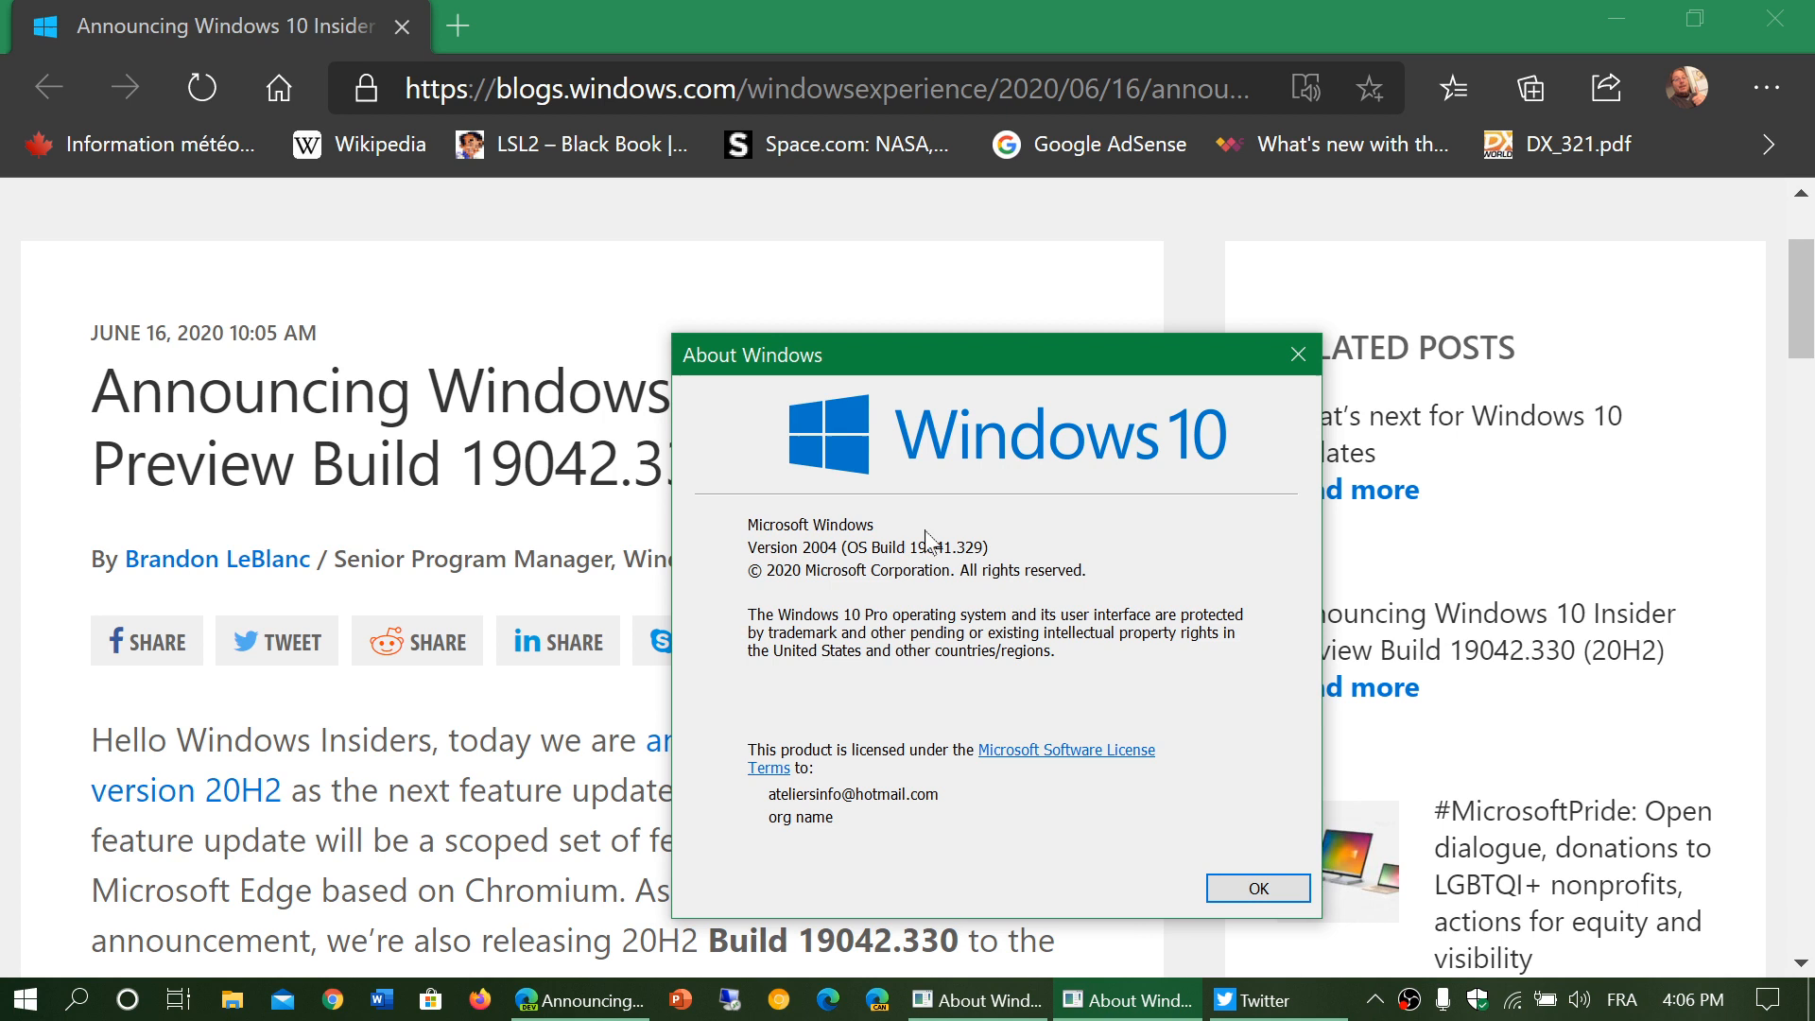
{"action": "mouse_move", "coordinate": [969, 566]}
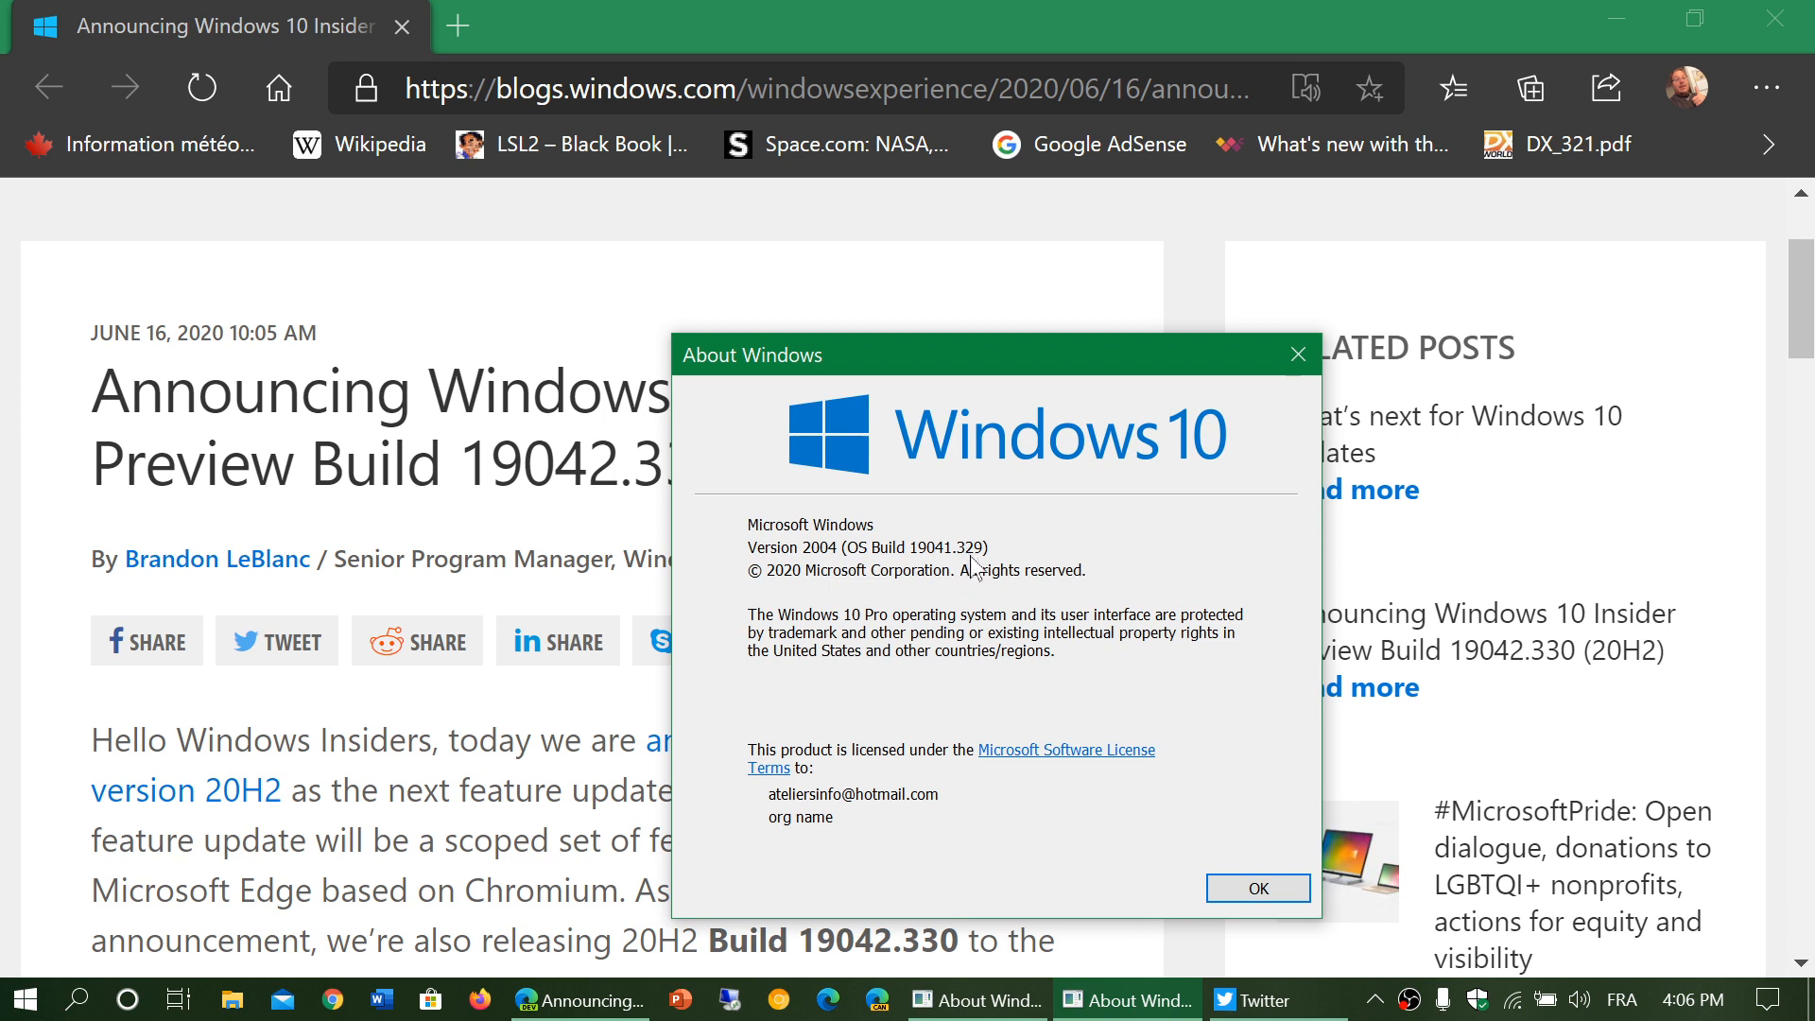
{"action": "mouse_move", "coordinate": [1019, 362]}
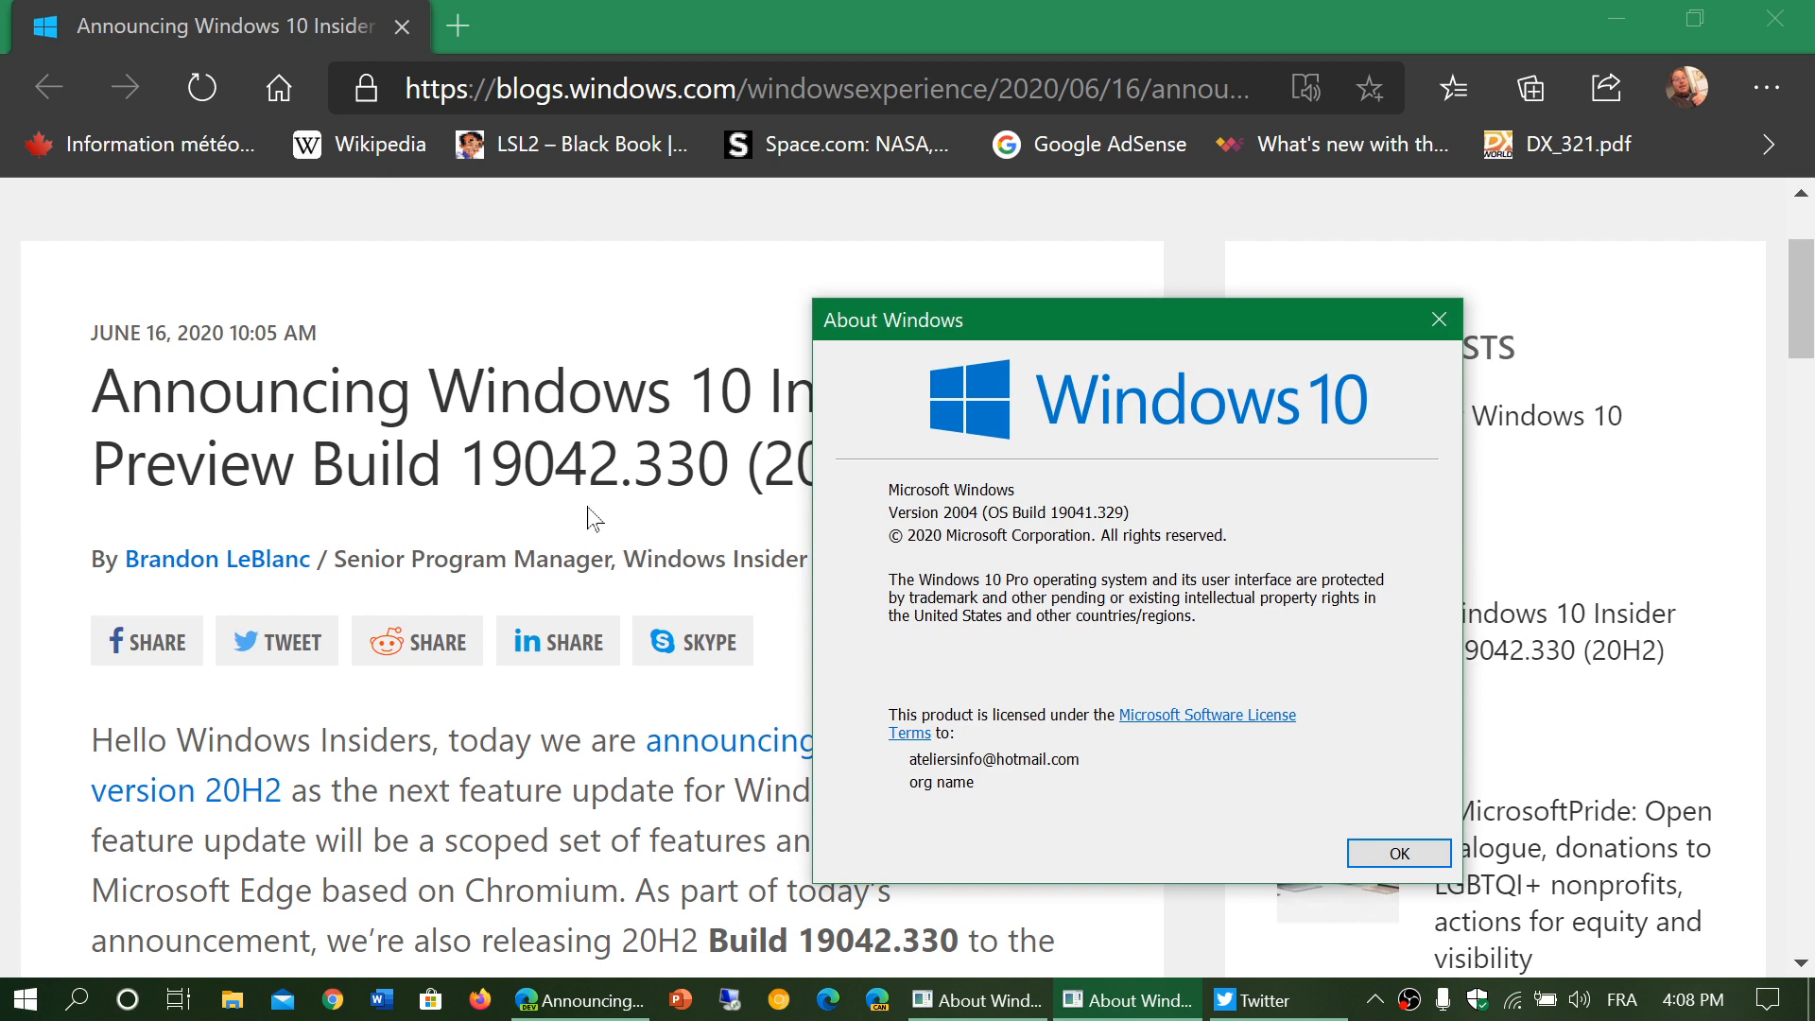
{"action": "mouse_move", "coordinate": [1330, 321]}
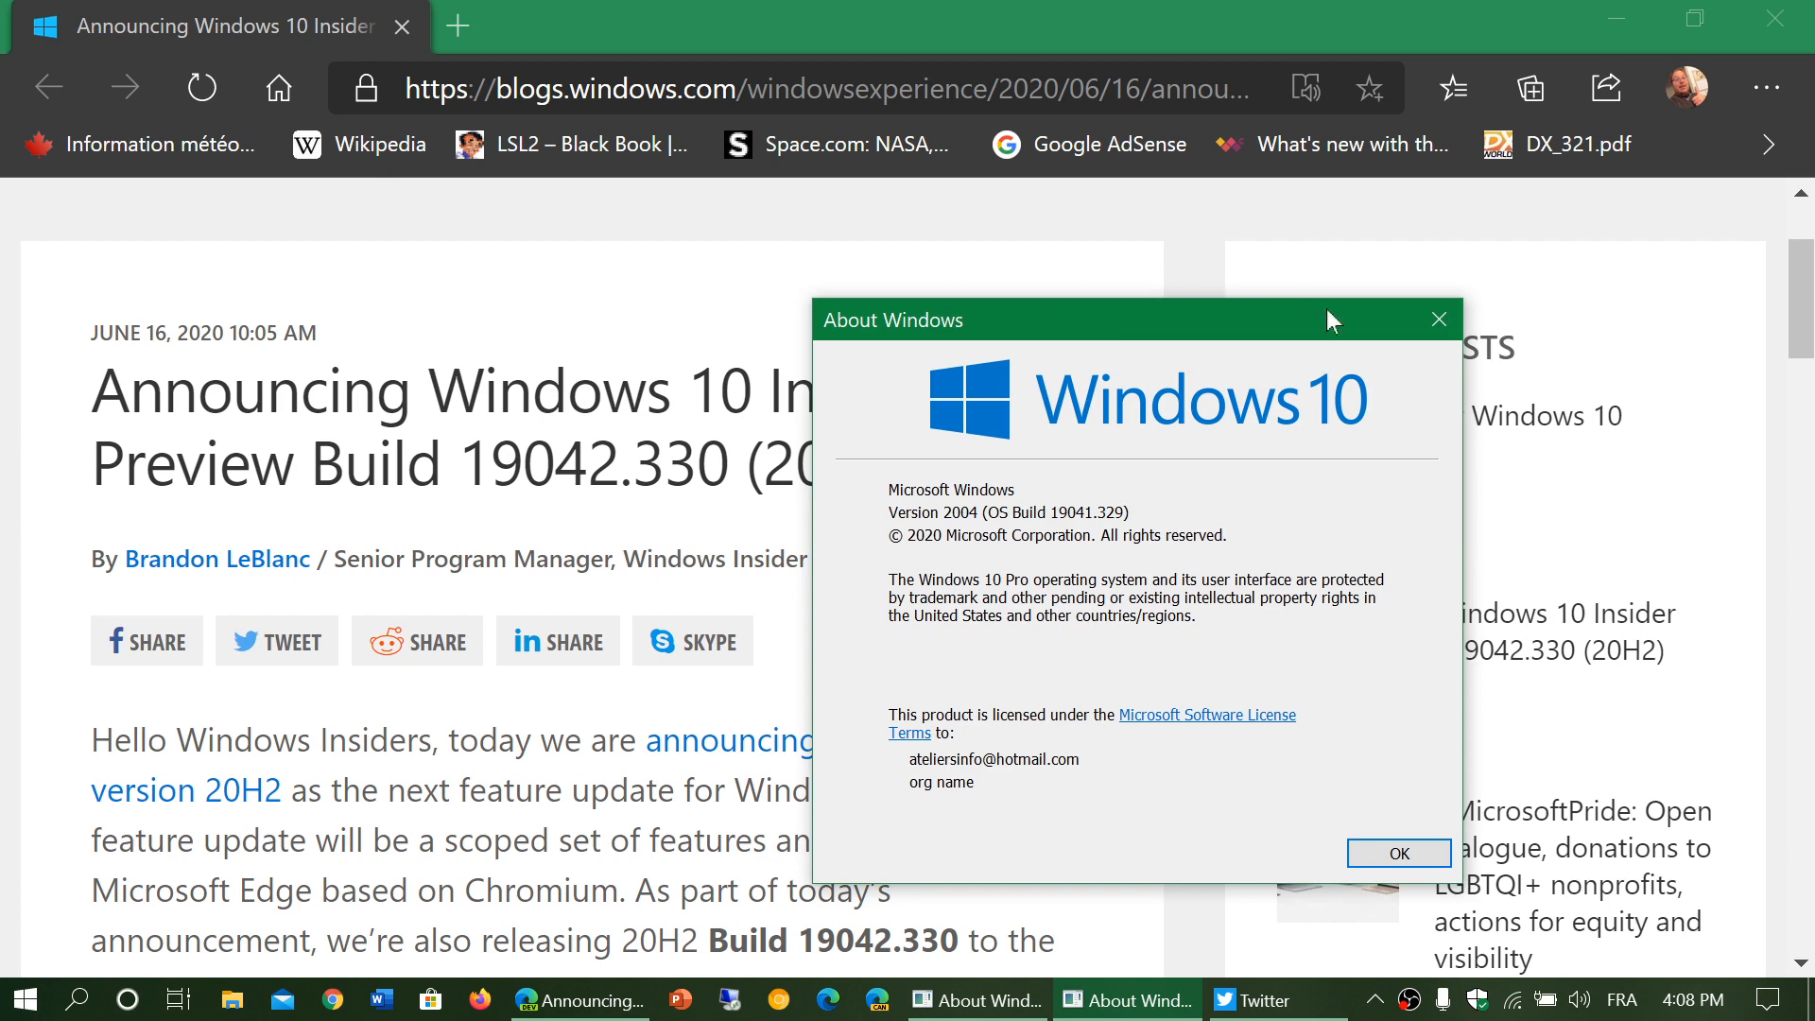
{"action": "left_click", "coordinate": [1396, 852]}
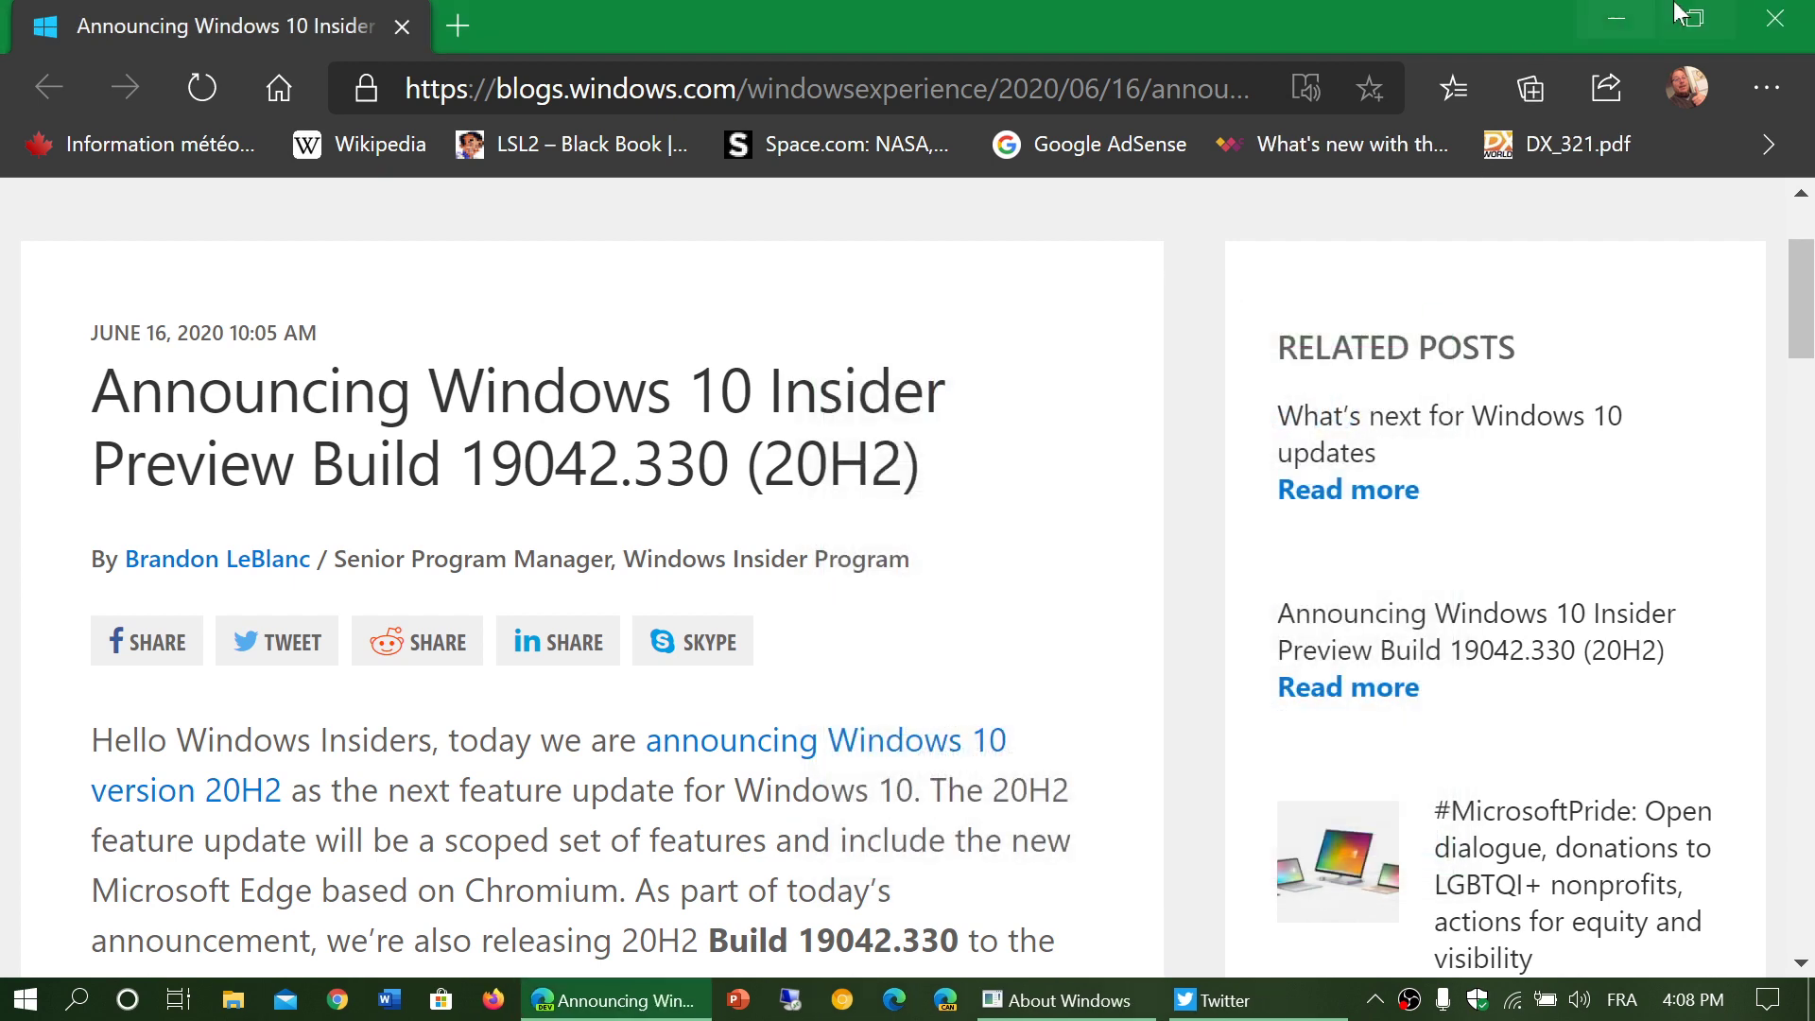
Close the Edge blog post window and the About Windows dialog
{"action": "left_click", "coordinate": [1207, 999]}
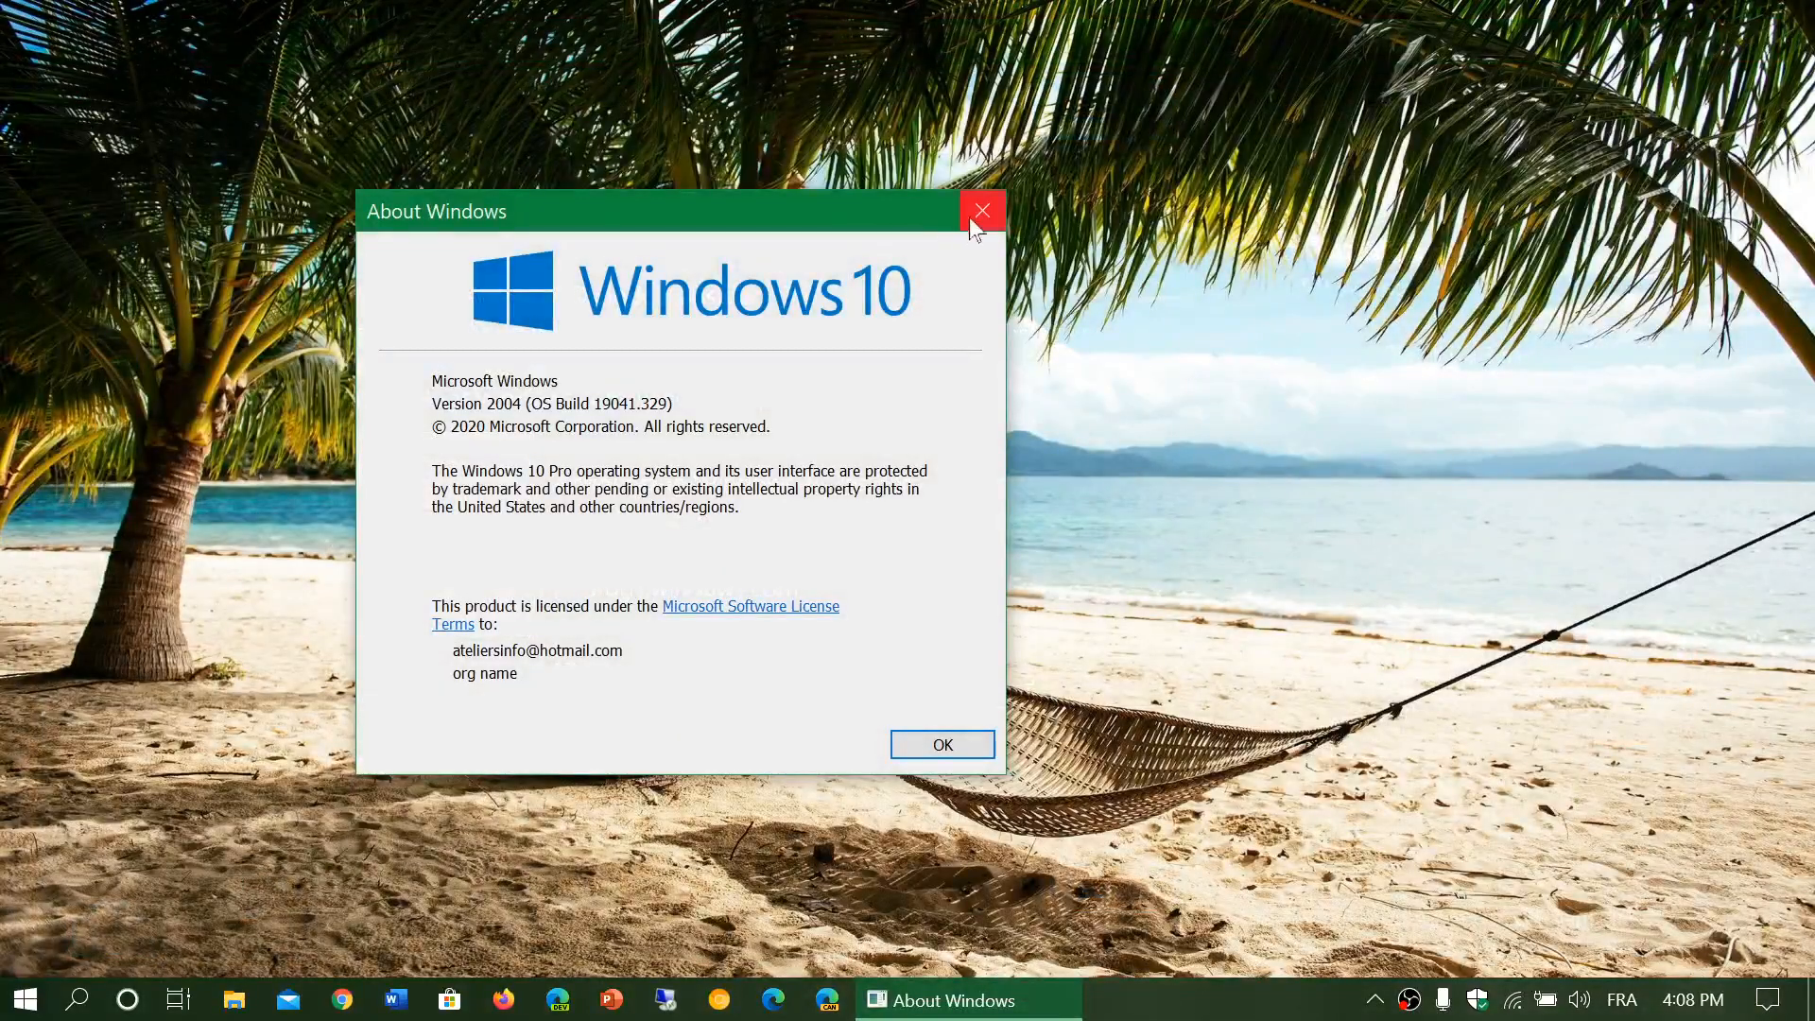
{"action": "left_click", "coordinate": [981, 212]}
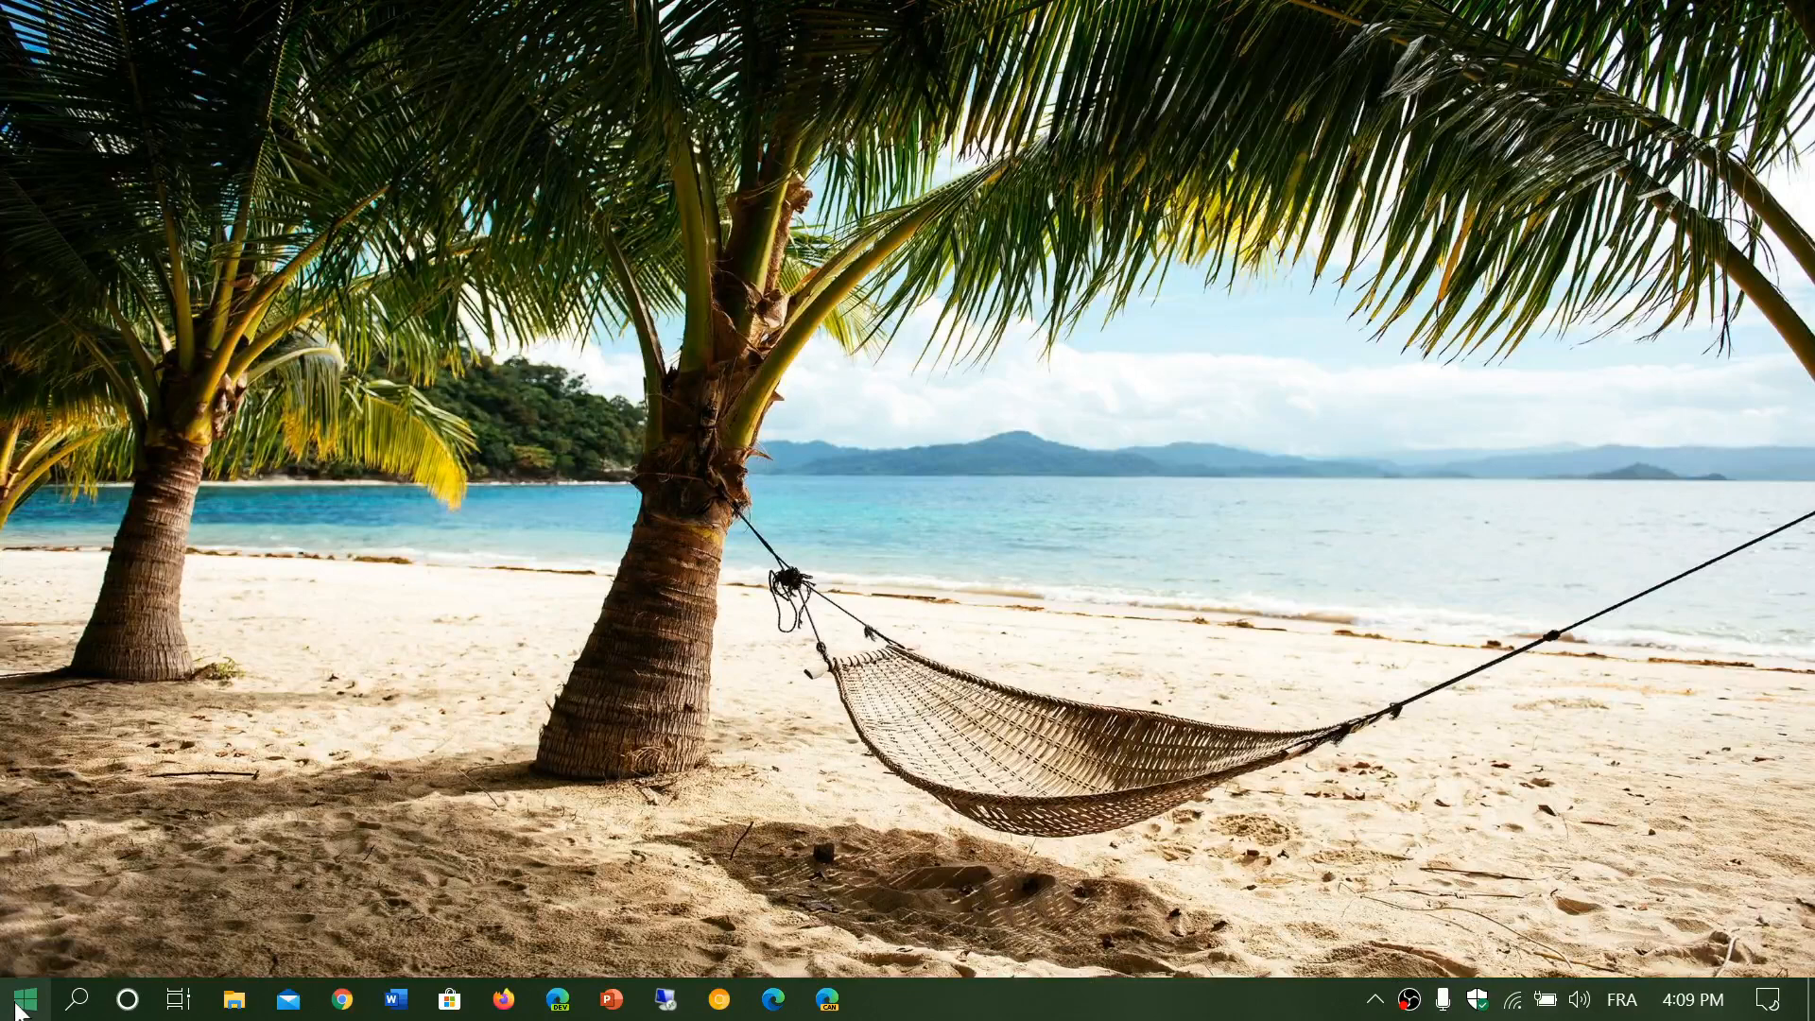
Open Start and scroll the app list to the B–F section
{"action": "left_click", "coordinate": [19, 998]}
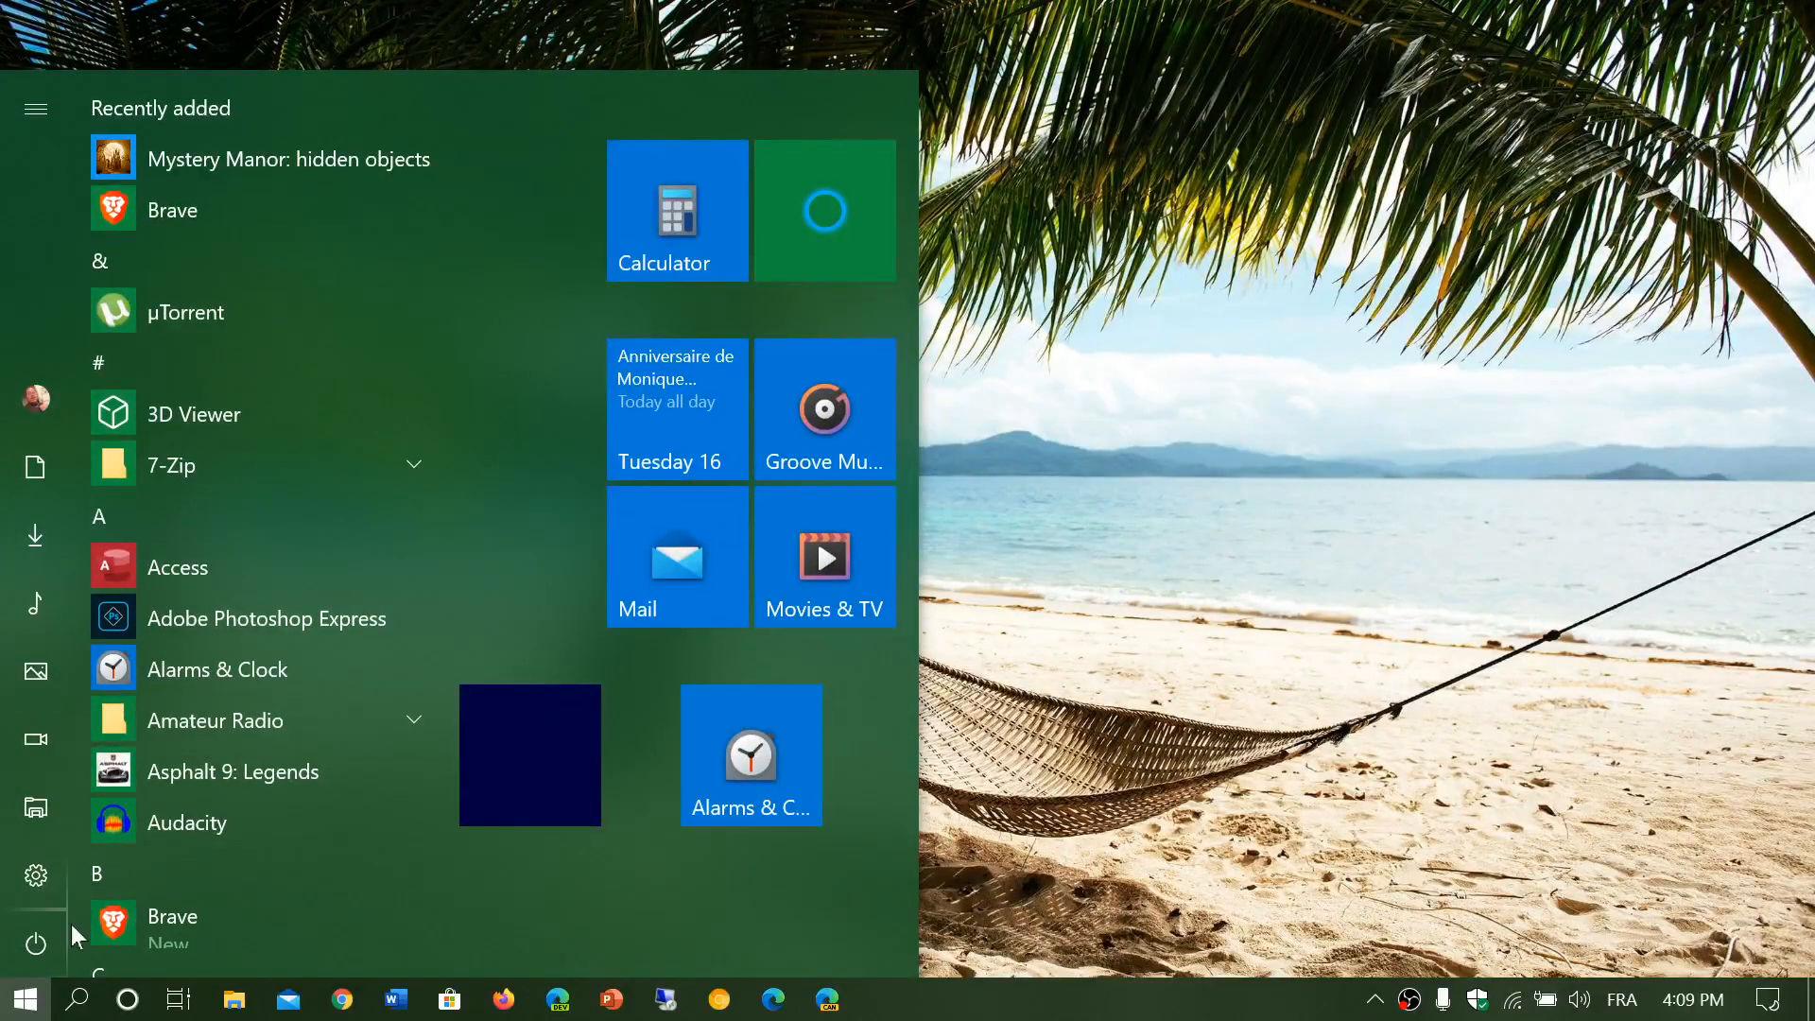
{"action": "scroll", "scroll_direction": "down", "scroll_amount": 3}
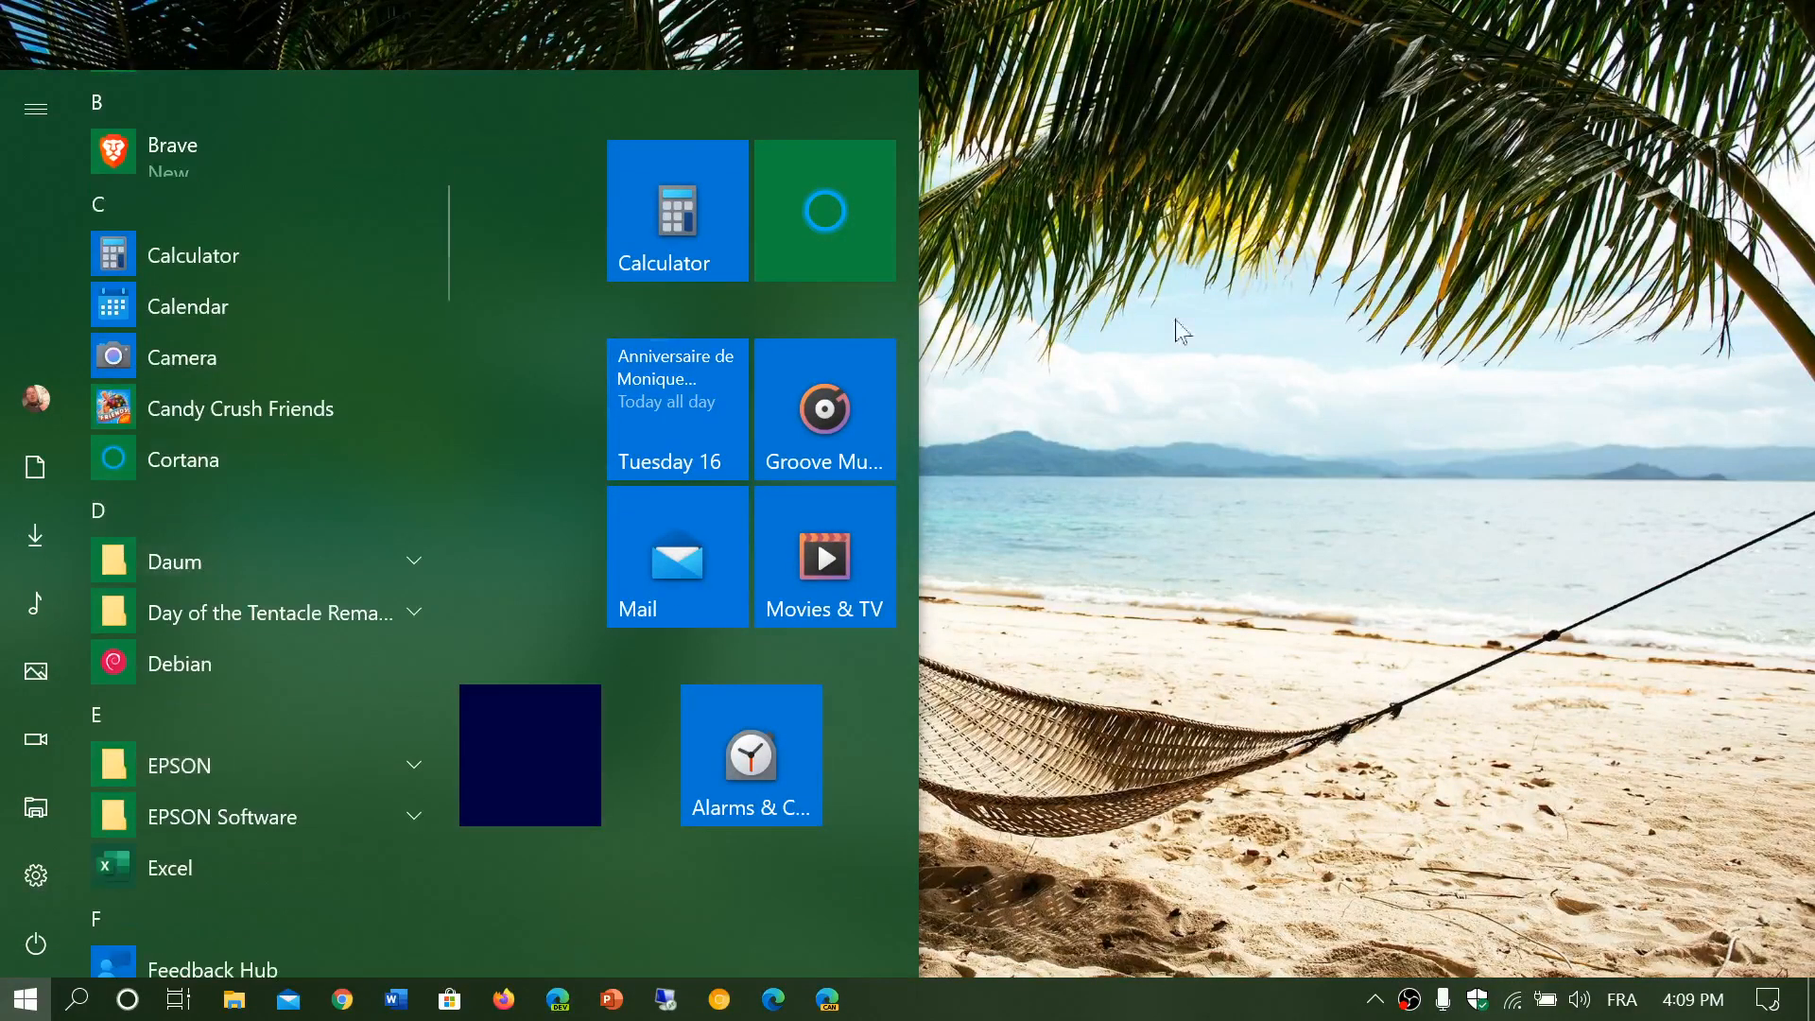
{"action": "mouse_move", "coordinate": [1357, 651]}
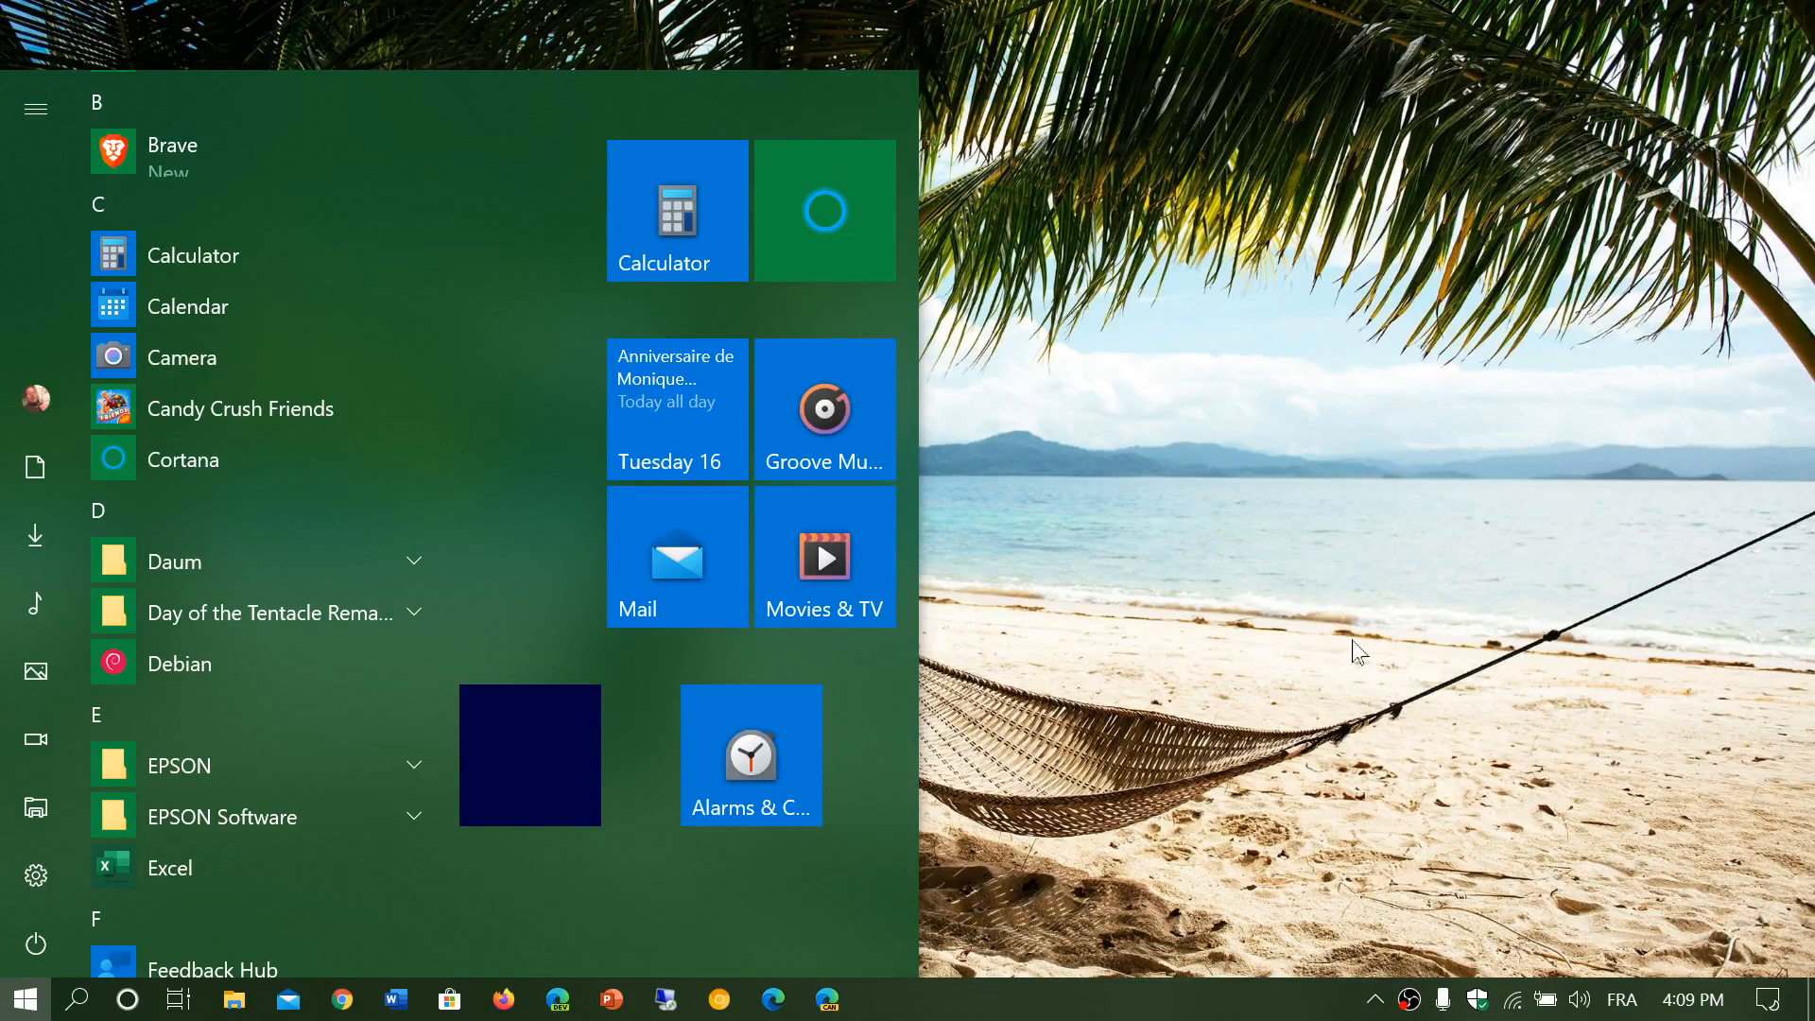
{"action": "mouse_move", "coordinate": [289, 672]}
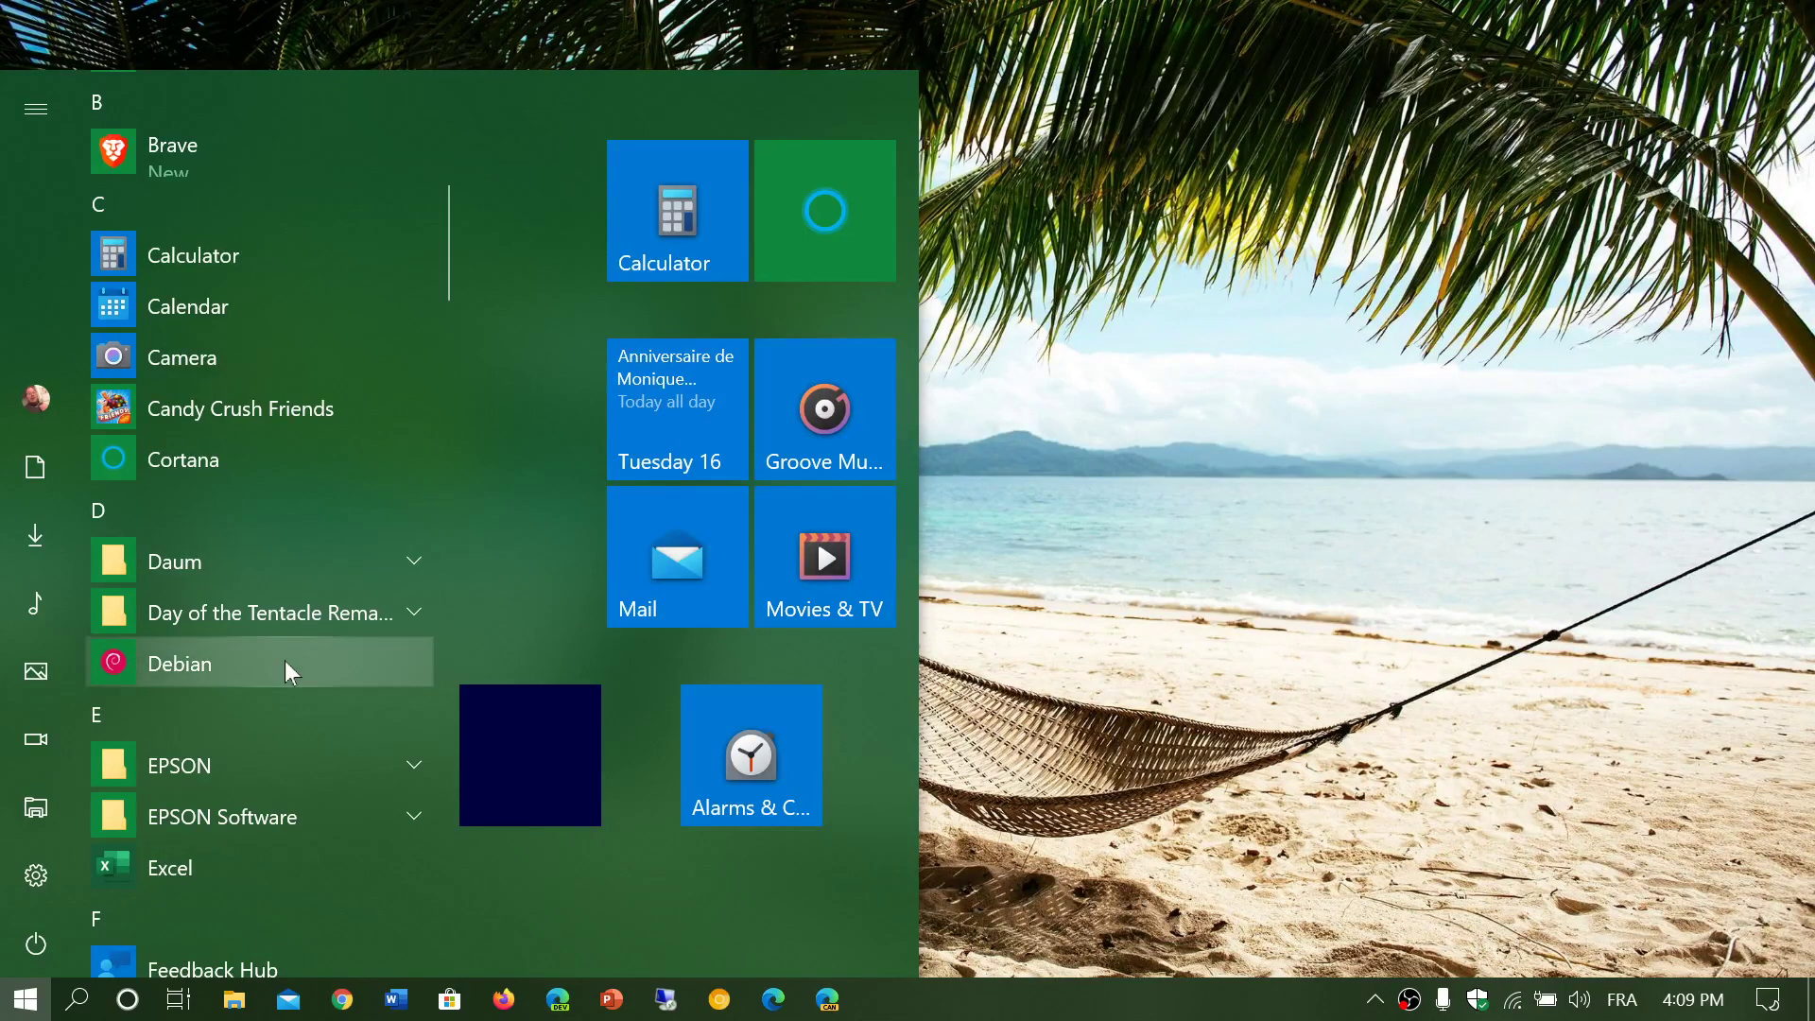